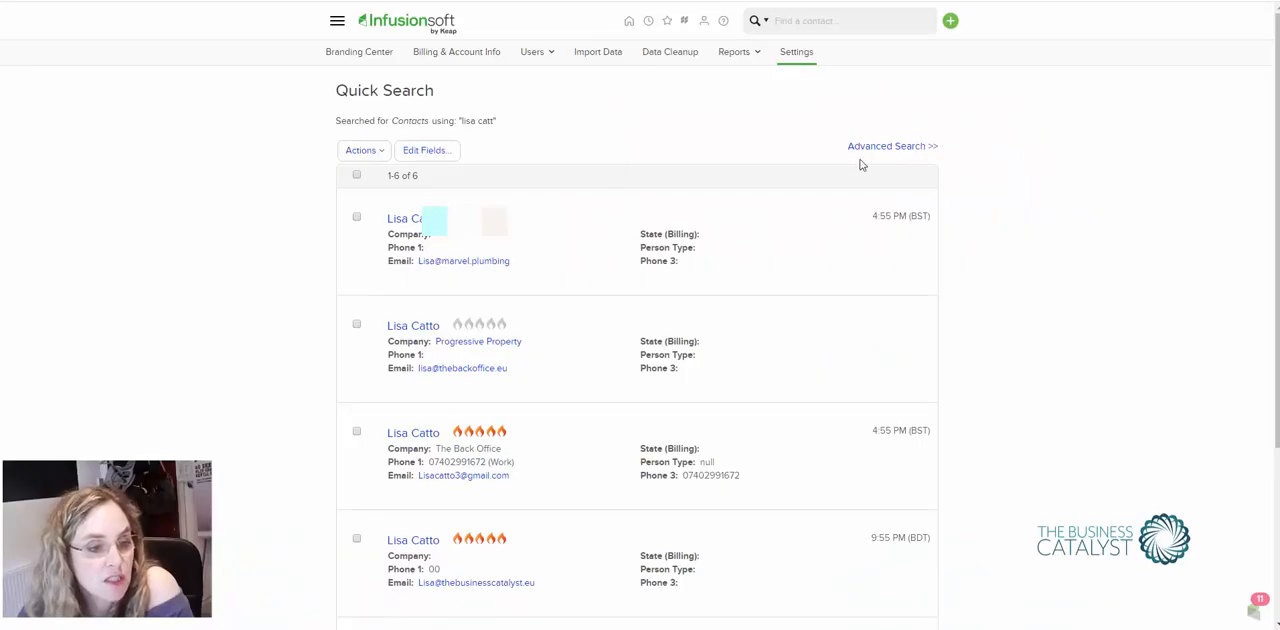
Start the Book Zoom Meeting internal form on the contact with date, time and a 30-minute duration.
scroll("down", 3)
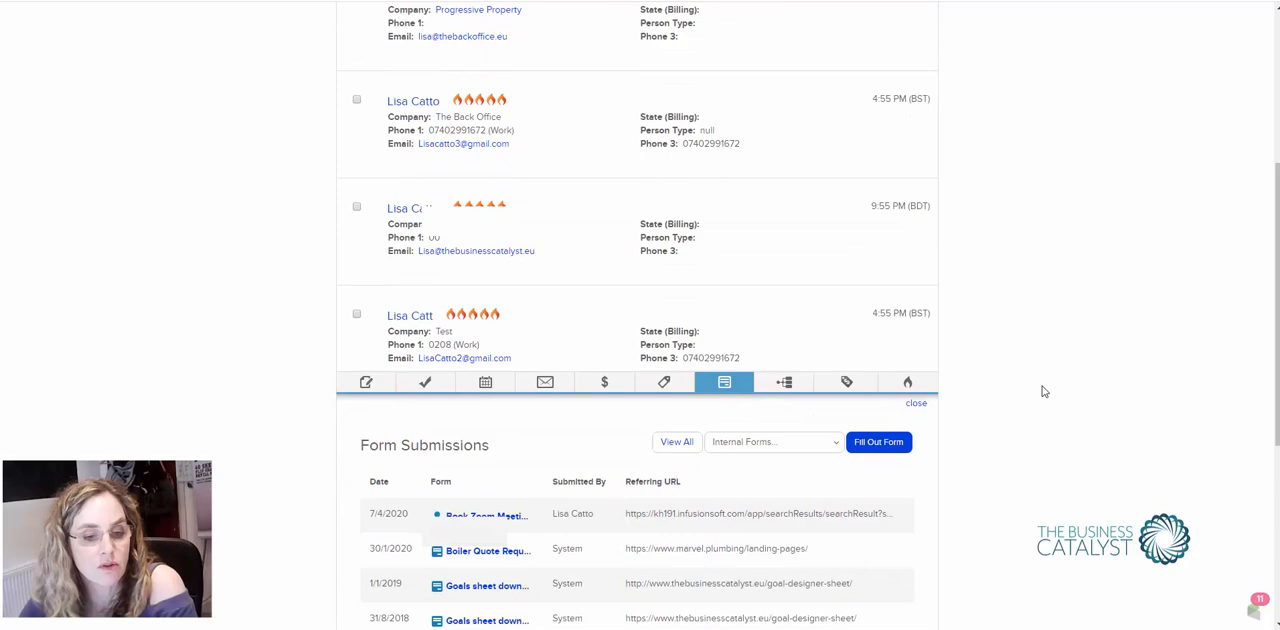
scroll("down", 3)
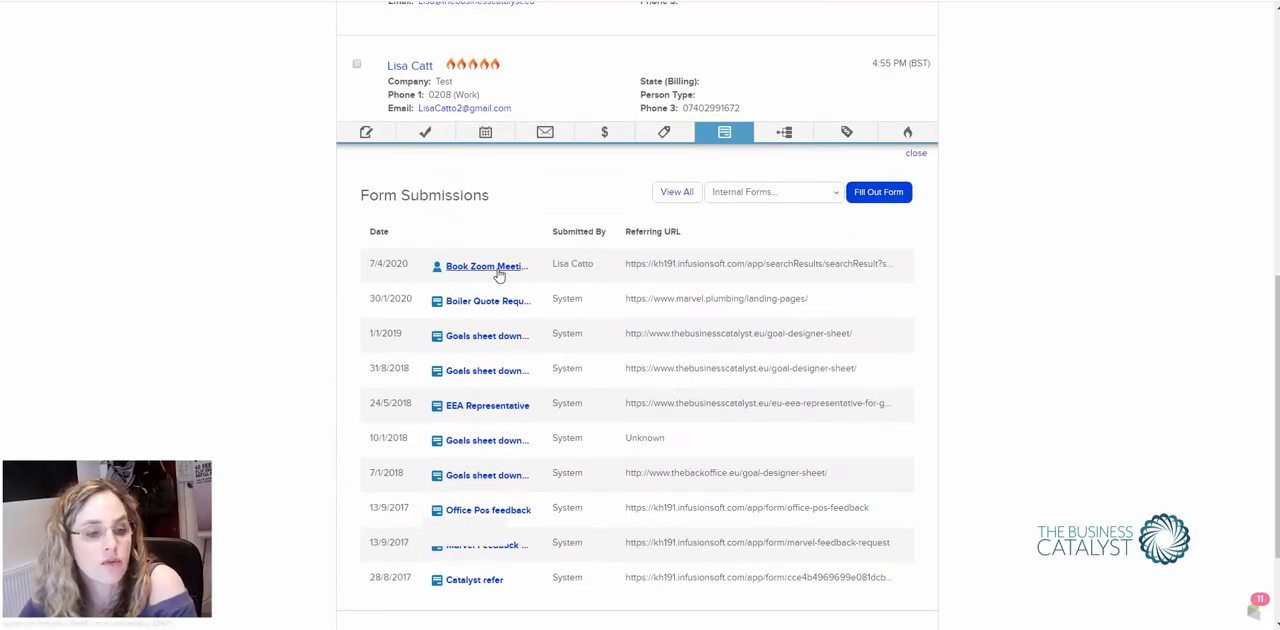
left_click(772, 192)
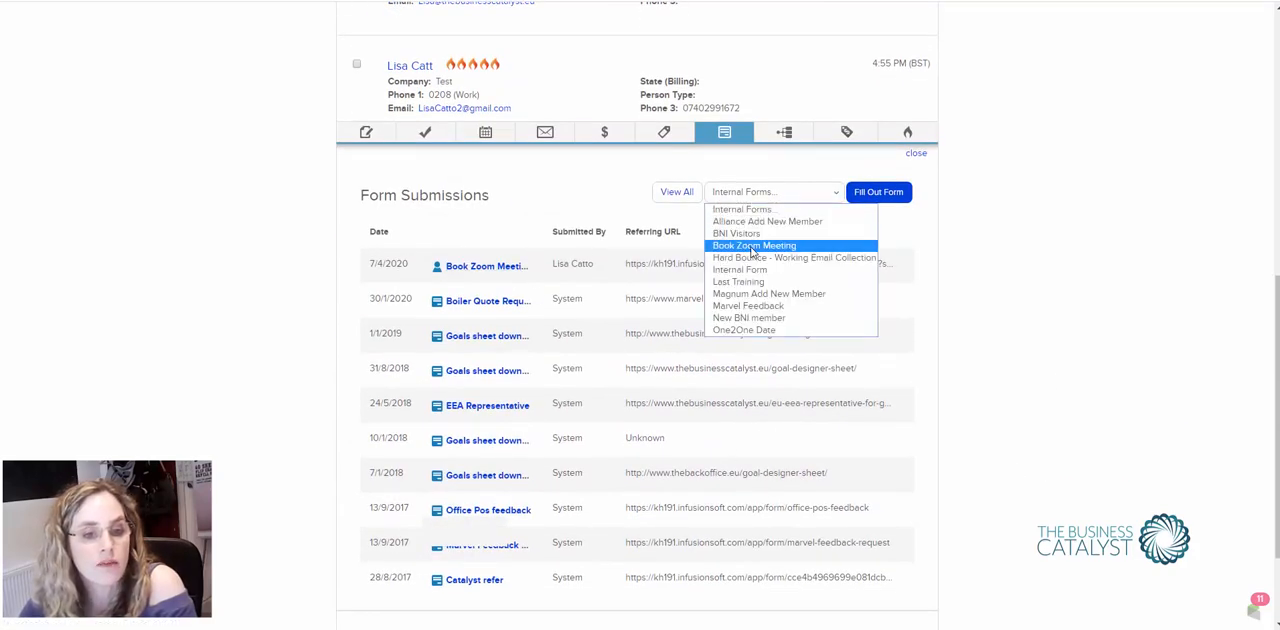
left_click(754, 244)
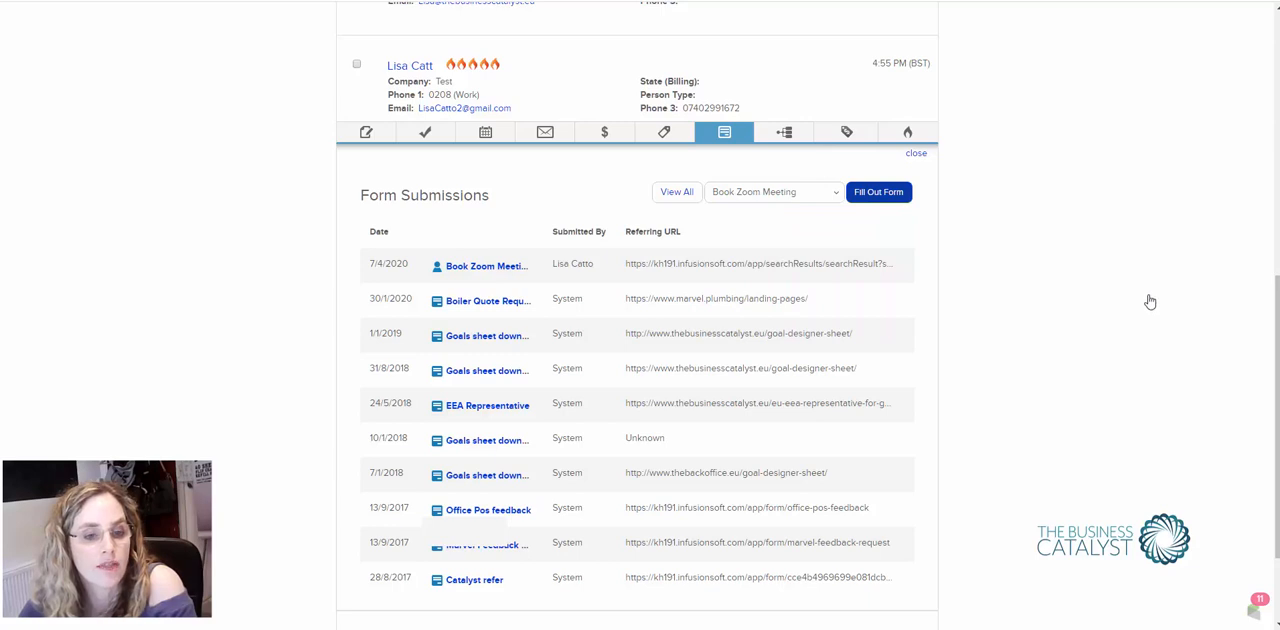
left_click(878, 192)
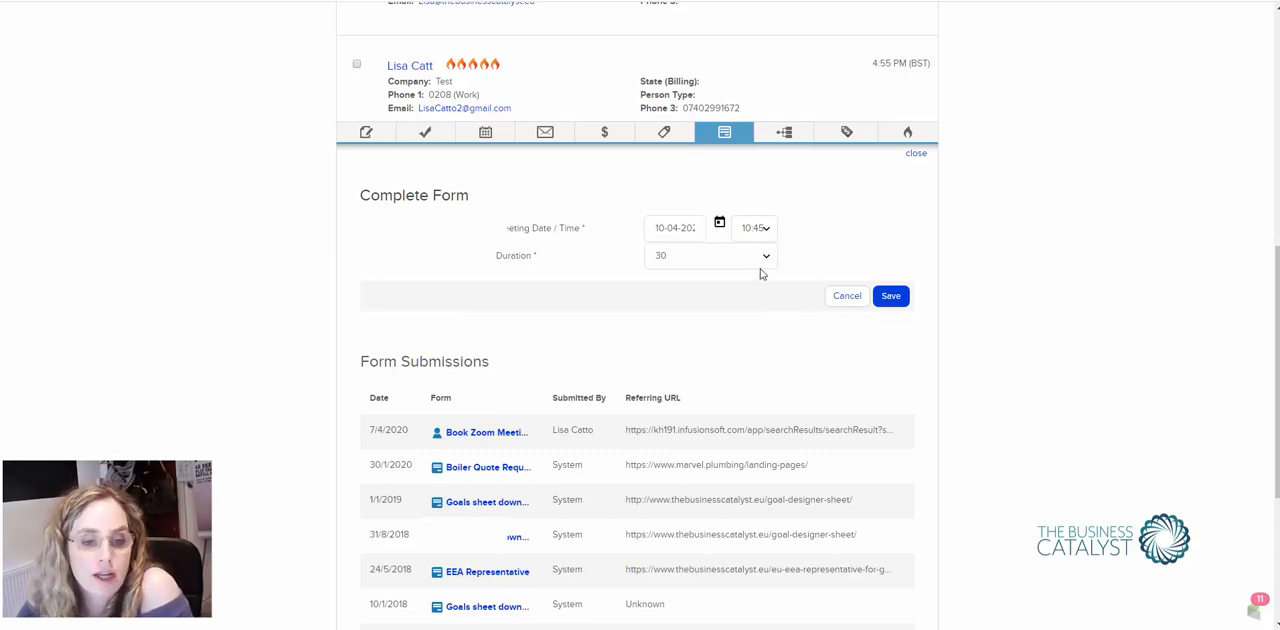
left_click(710, 256)
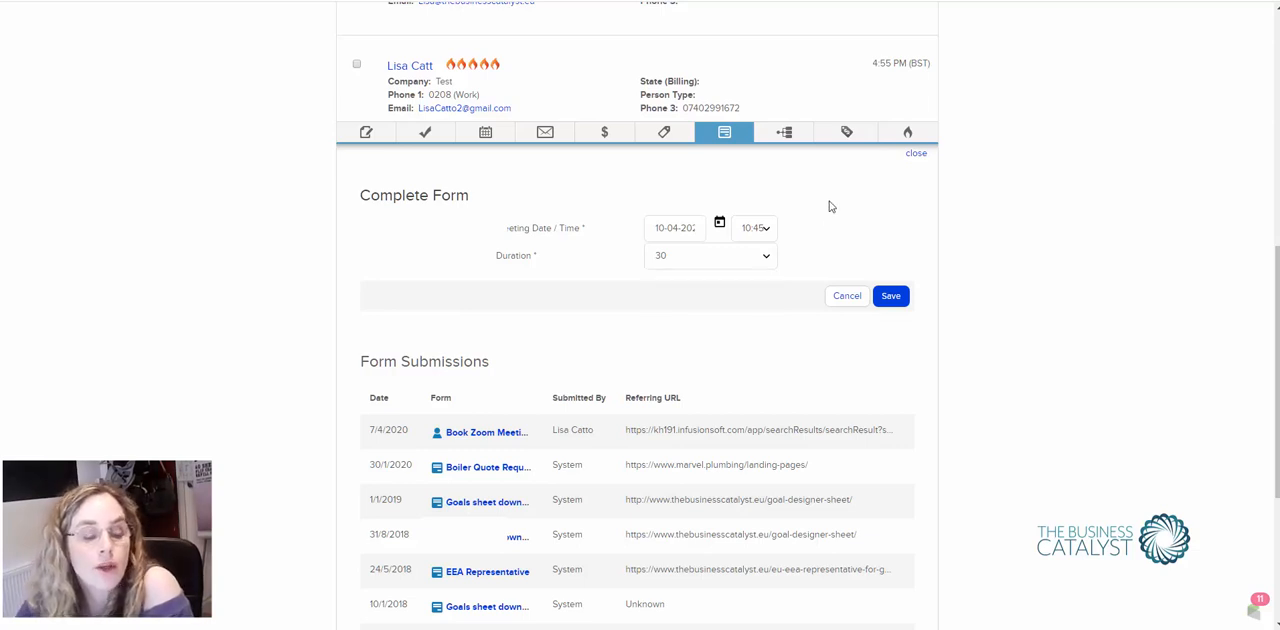
mouse_move(834, 196)
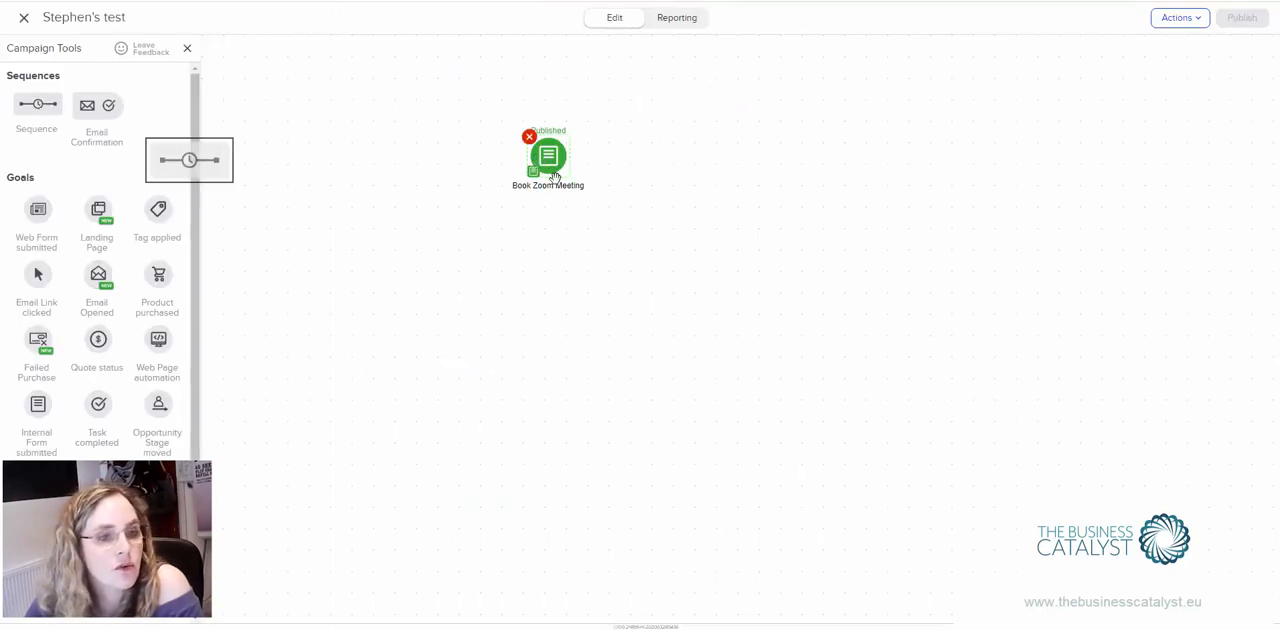
Add a 'remove tag' sequence after the confirmed App goal and reopen the Book Zoom Meeting form.
left_click_drag(188, 160, 698, 156)
type("Add the tag")
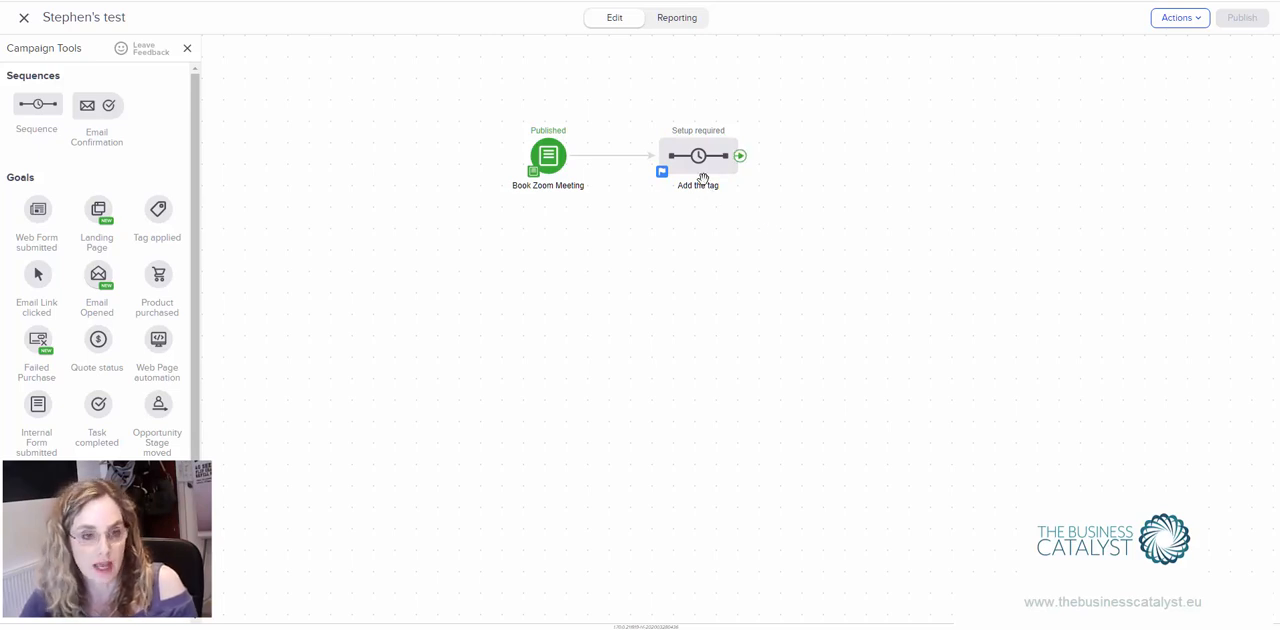
mouse_move(704, 176)
type("confirmed App")
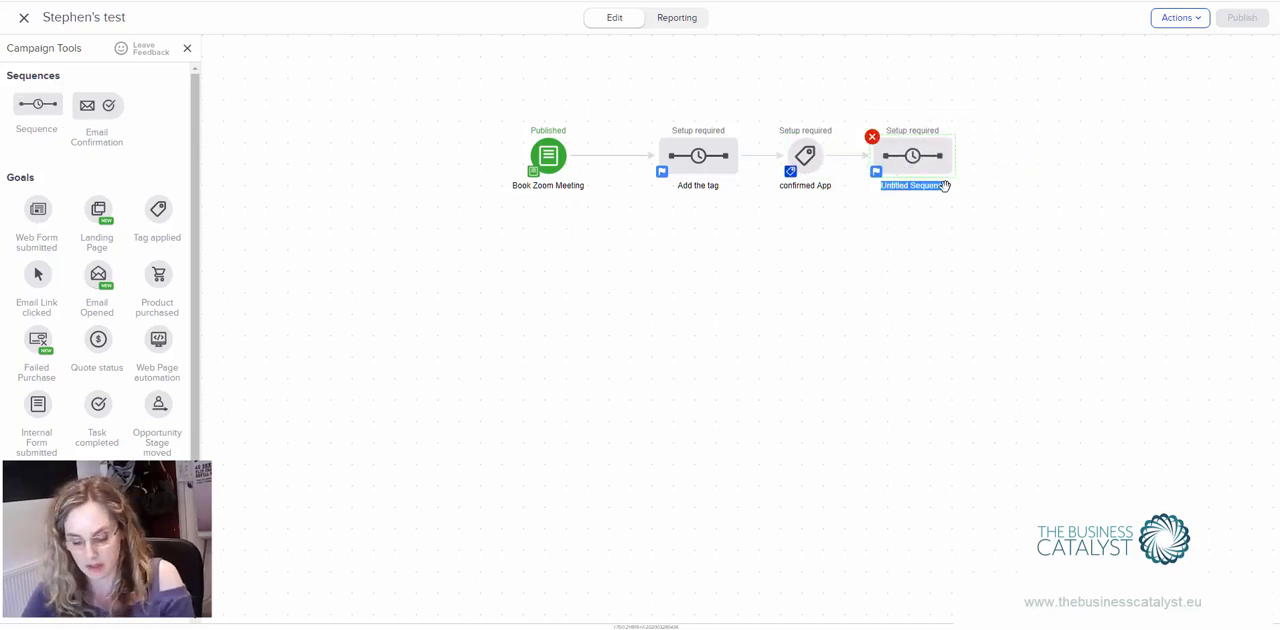
type("remove tag")
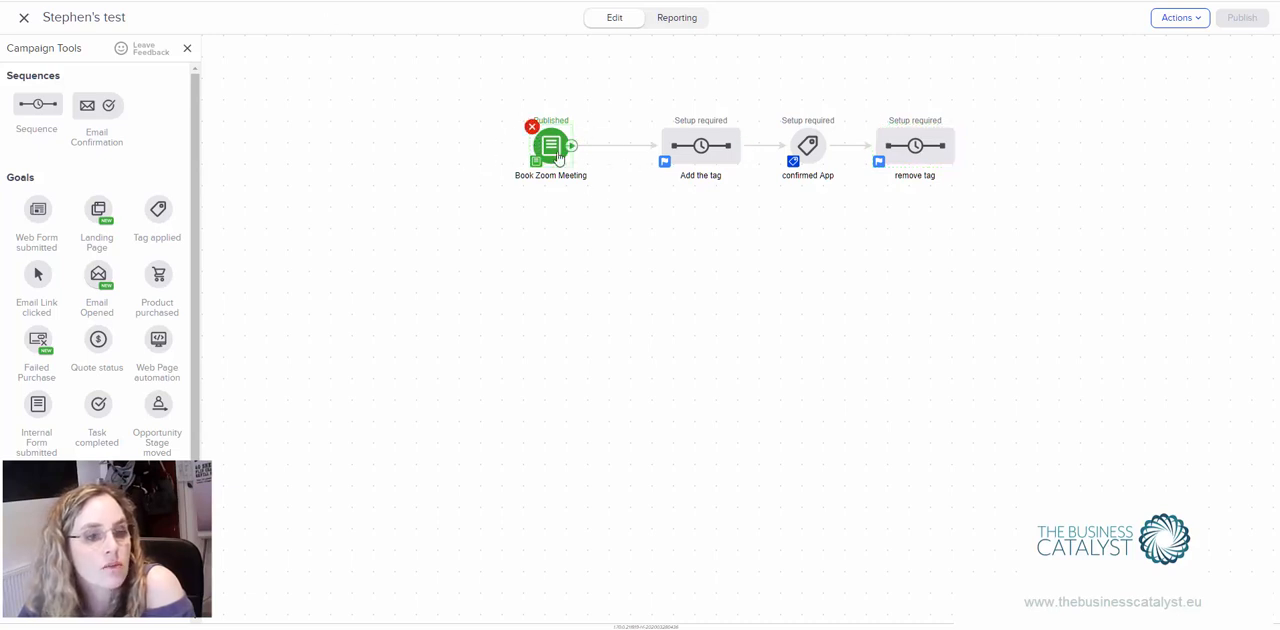
double_click(550, 144)
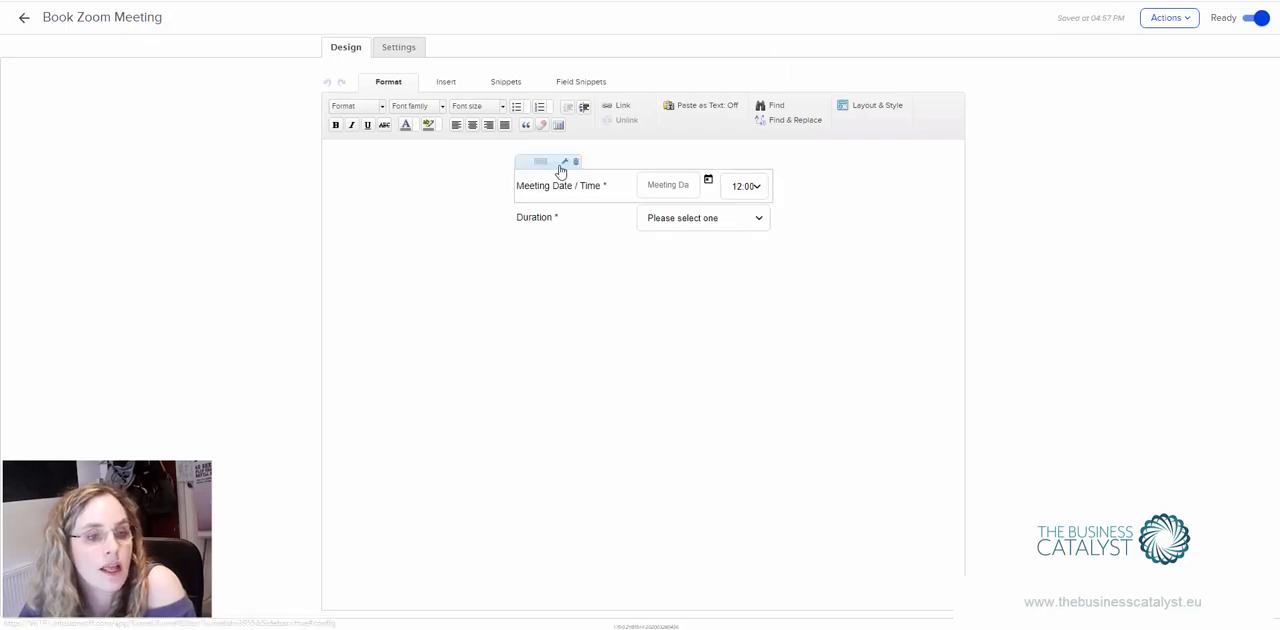
left_click(564, 162)
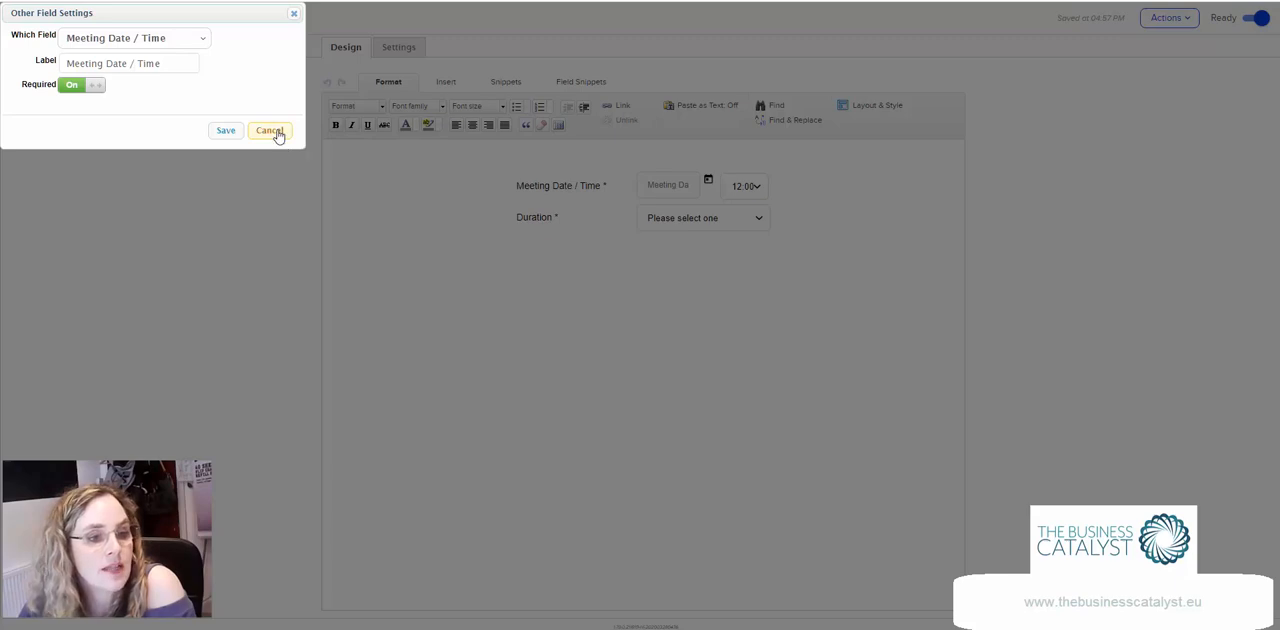
left_click(268, 130)
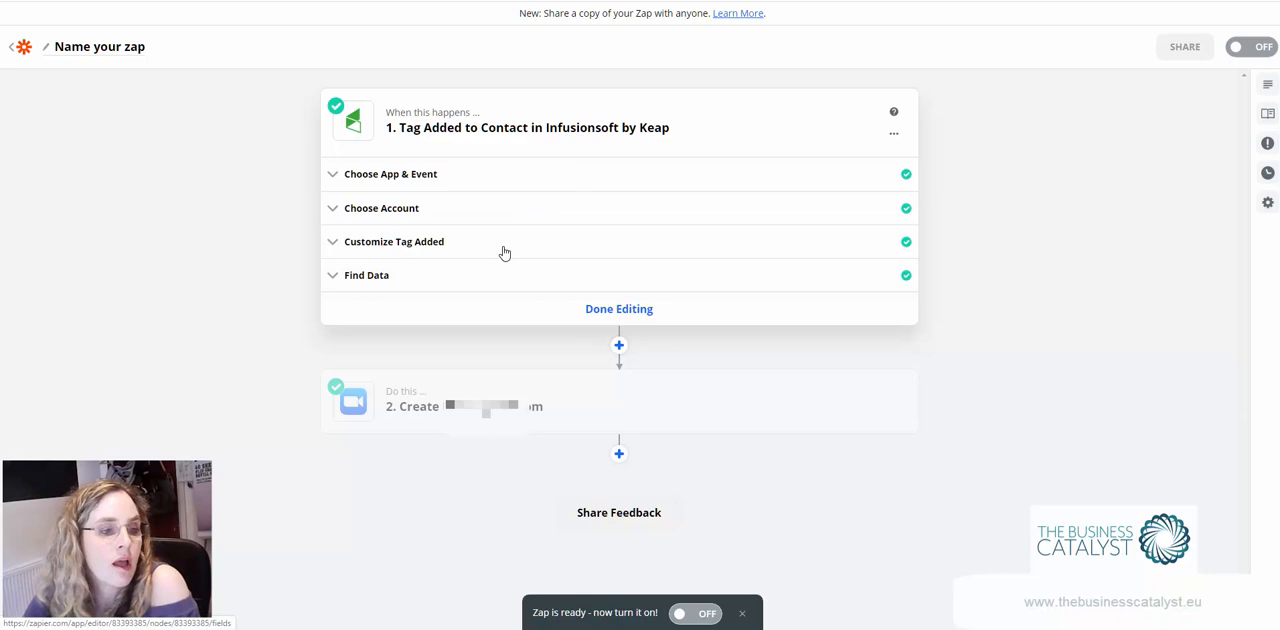
Review the trigger's Clicked to Schedule tag settings and its sample tag-added contact data.
left_click(394, 240)
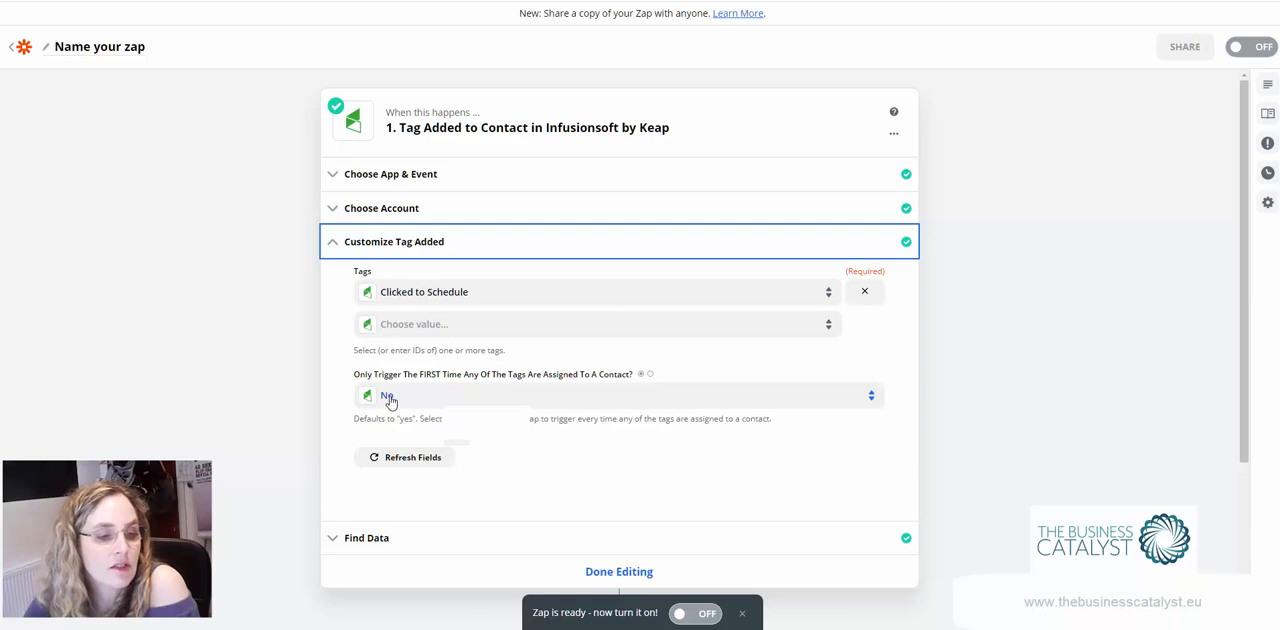
mouse_move(420, 386)
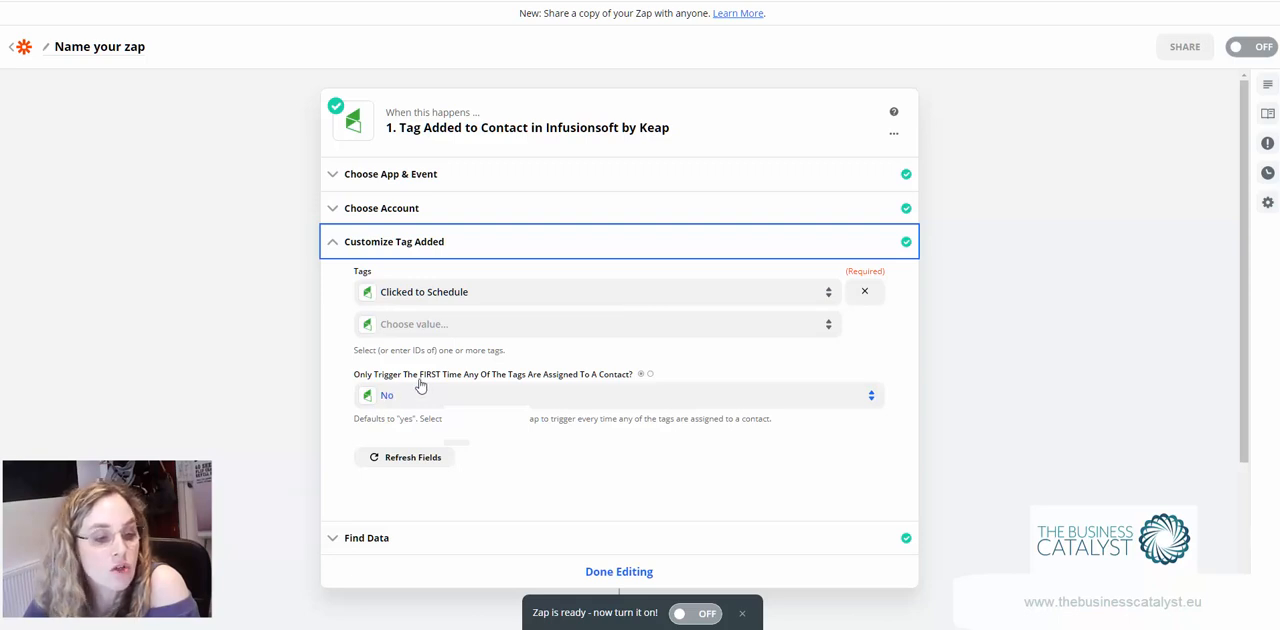
left_click(618, 394)
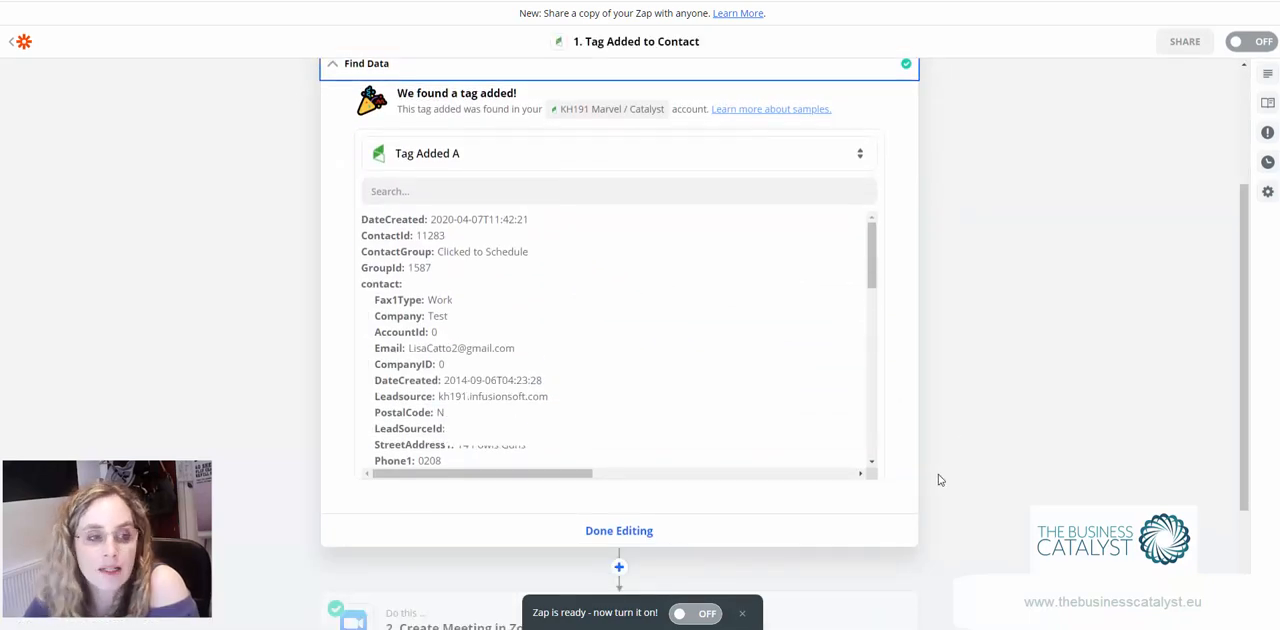
mouse_move(658, 350)
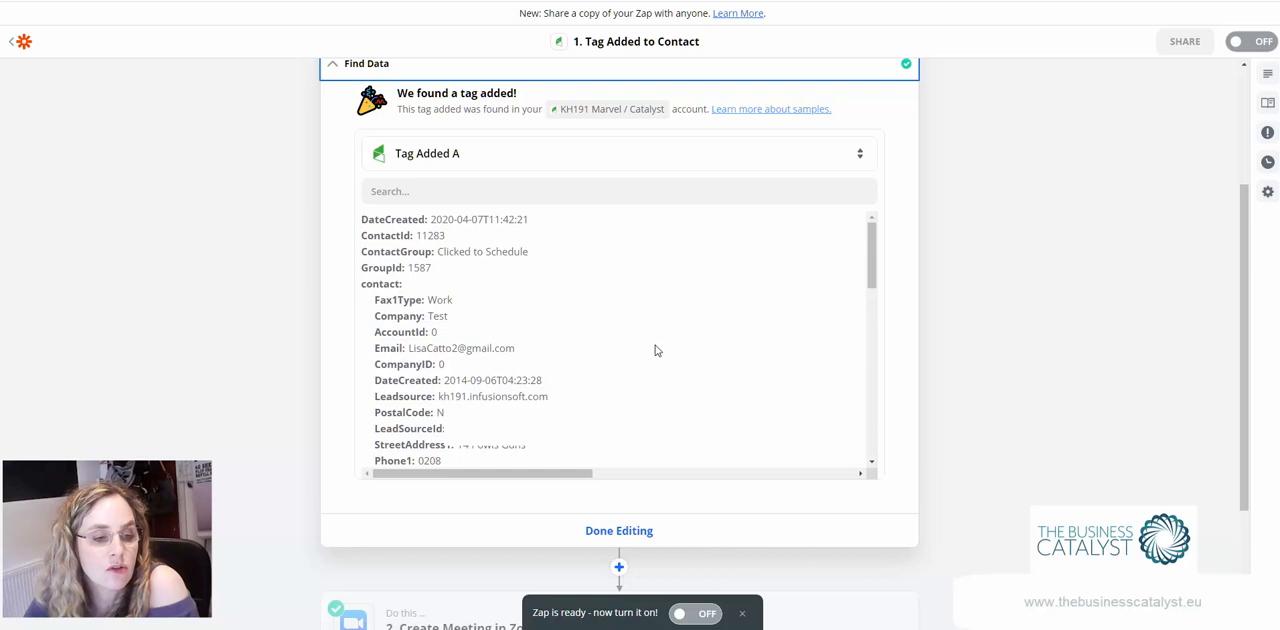
scroll("down", 3)
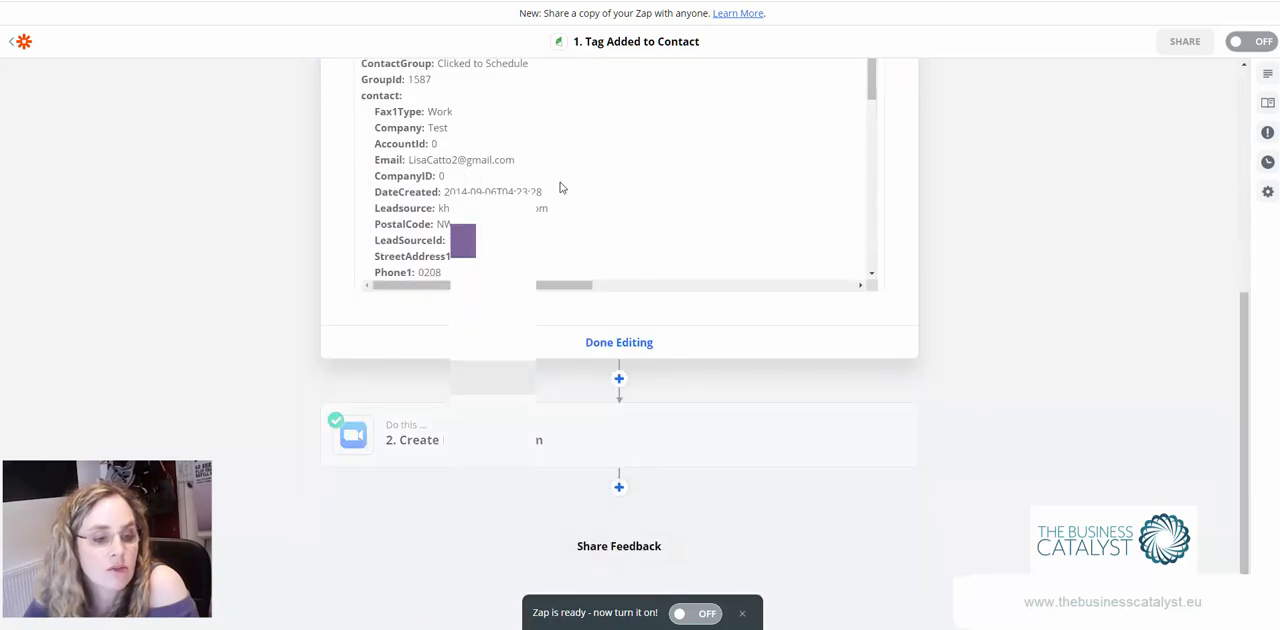
Set the Zoom step's action event to Create Meeting.
left_click(618, 342)
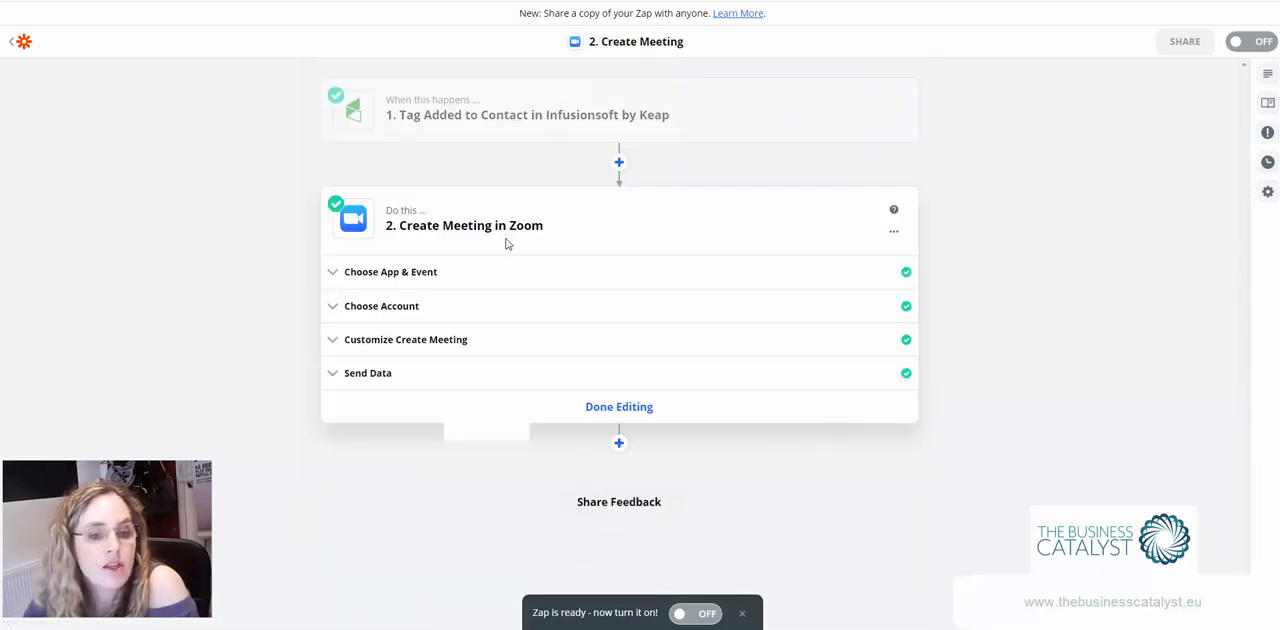
left_click(390, 272)
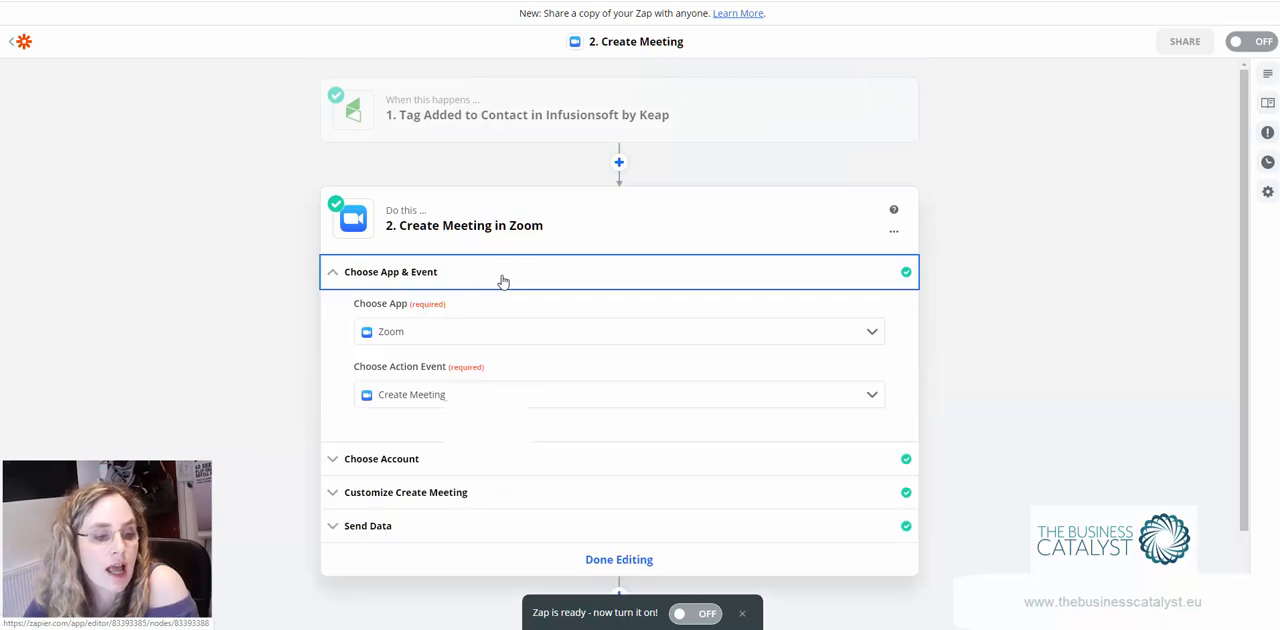
left_click(618, 394)
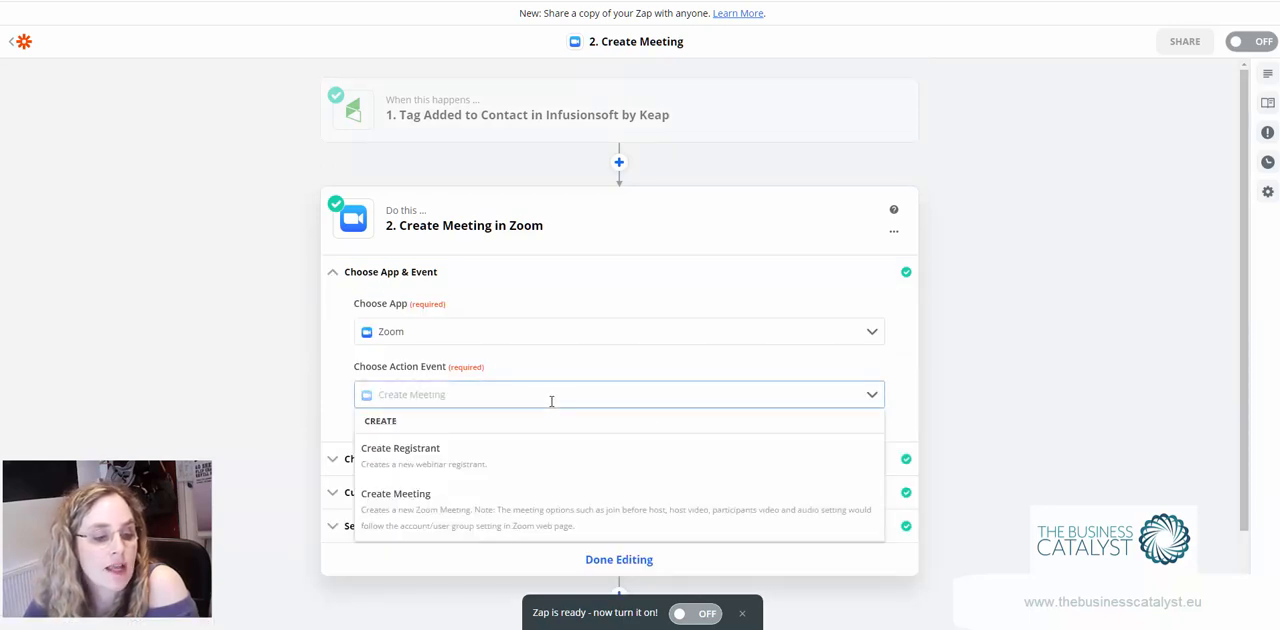
left_click(396, 492)
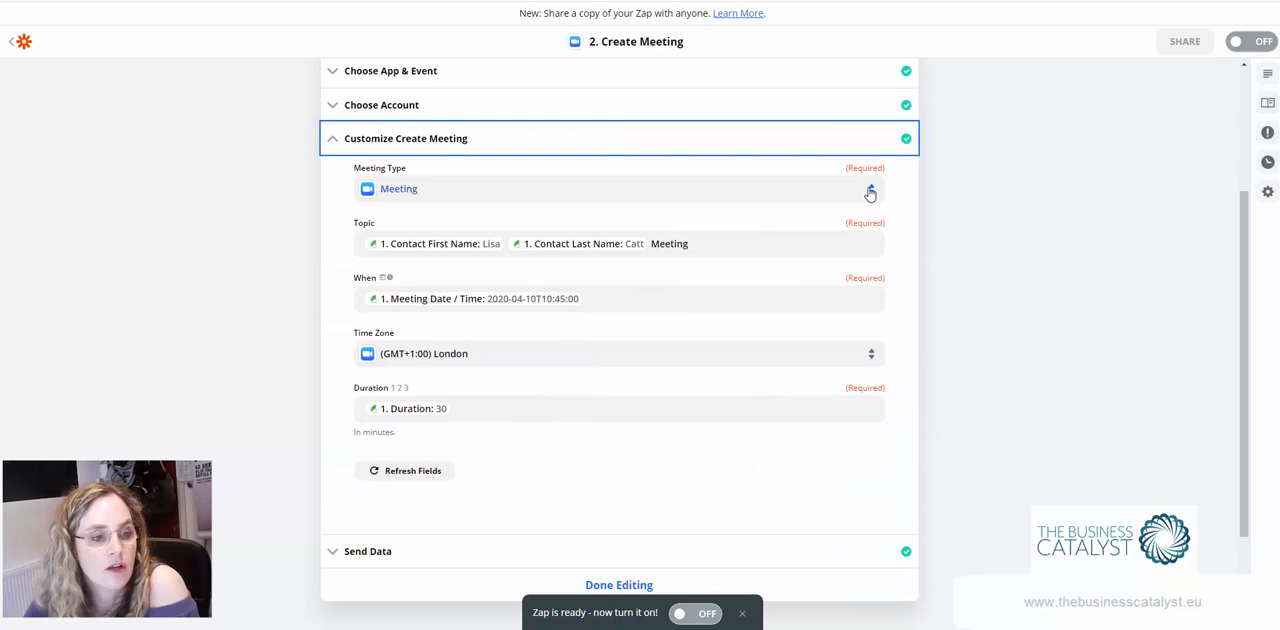
Map the topic to the contact's first and last name plus 'Meeting' and the start time to the meeting date/time.
left_click(618, 188)
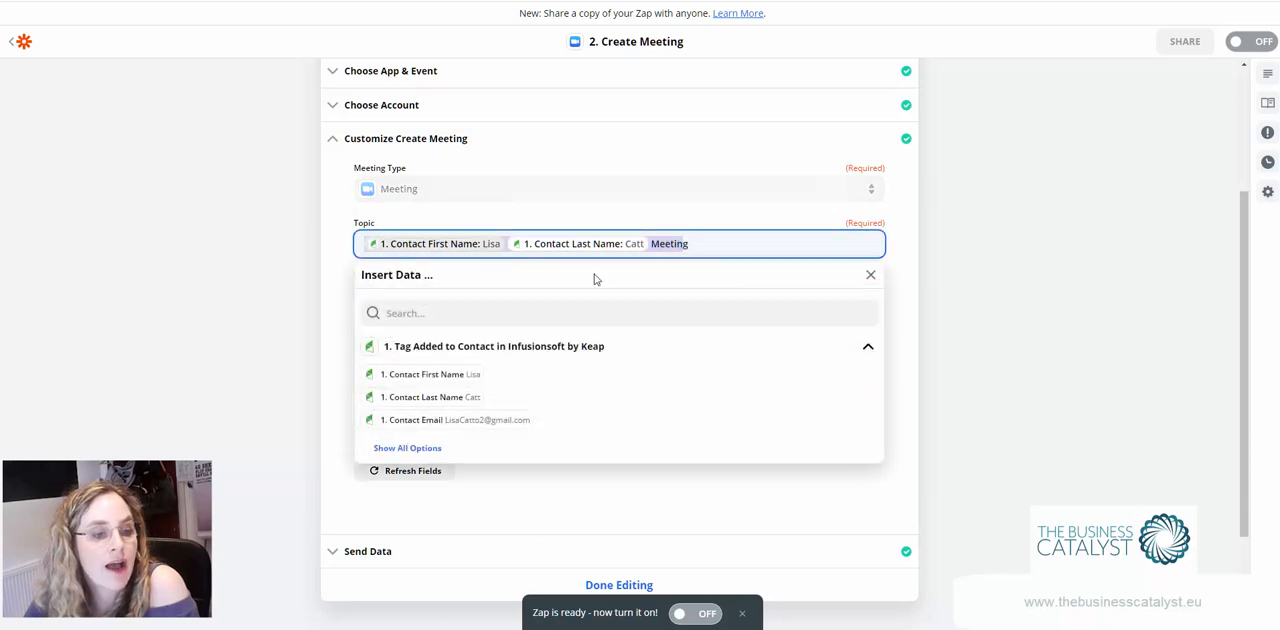
left_click(868, 274)
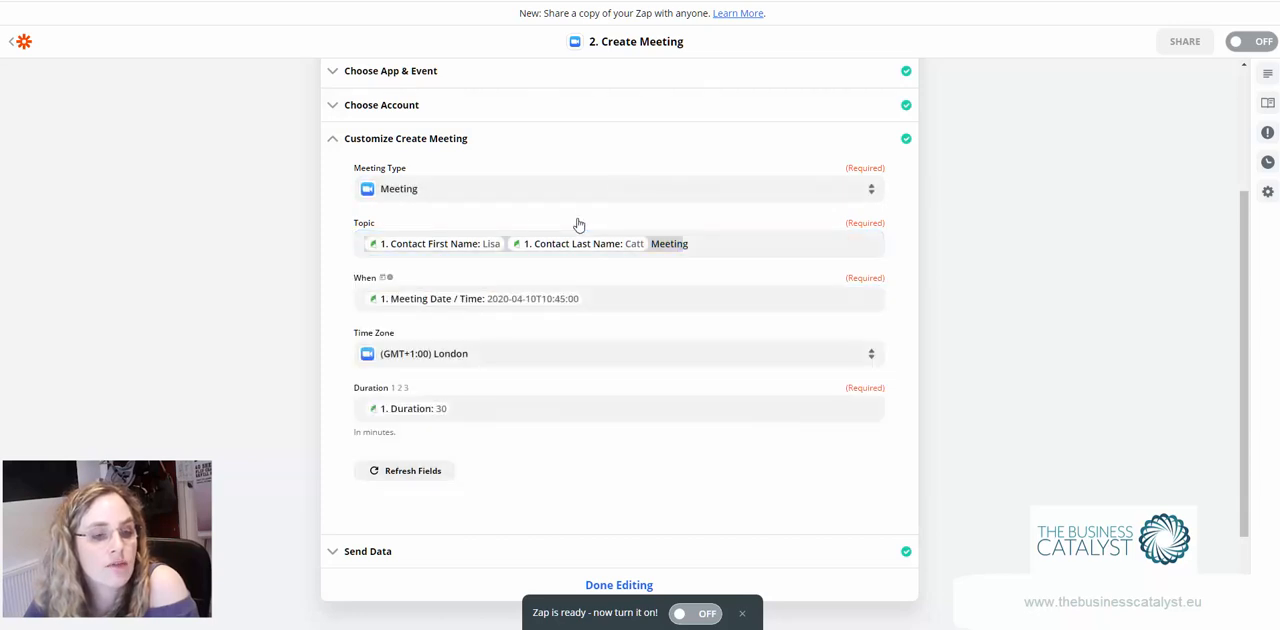
left_click(668, 244)
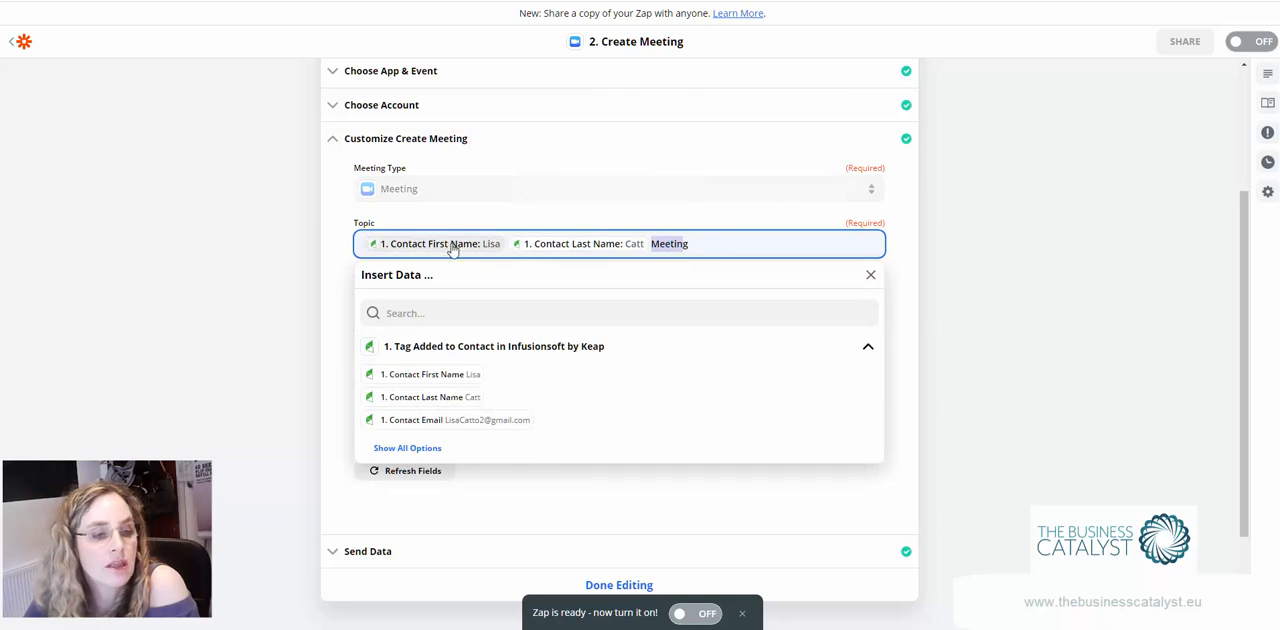
mouse_move(772, 216)
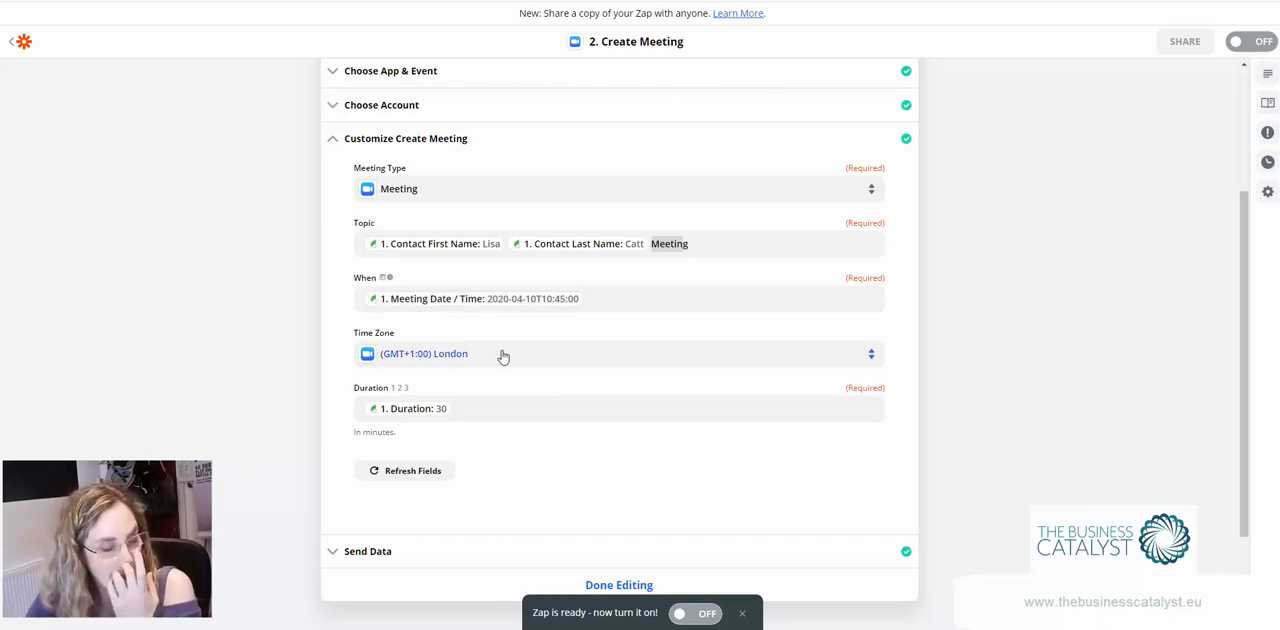
left_click(618, 298)
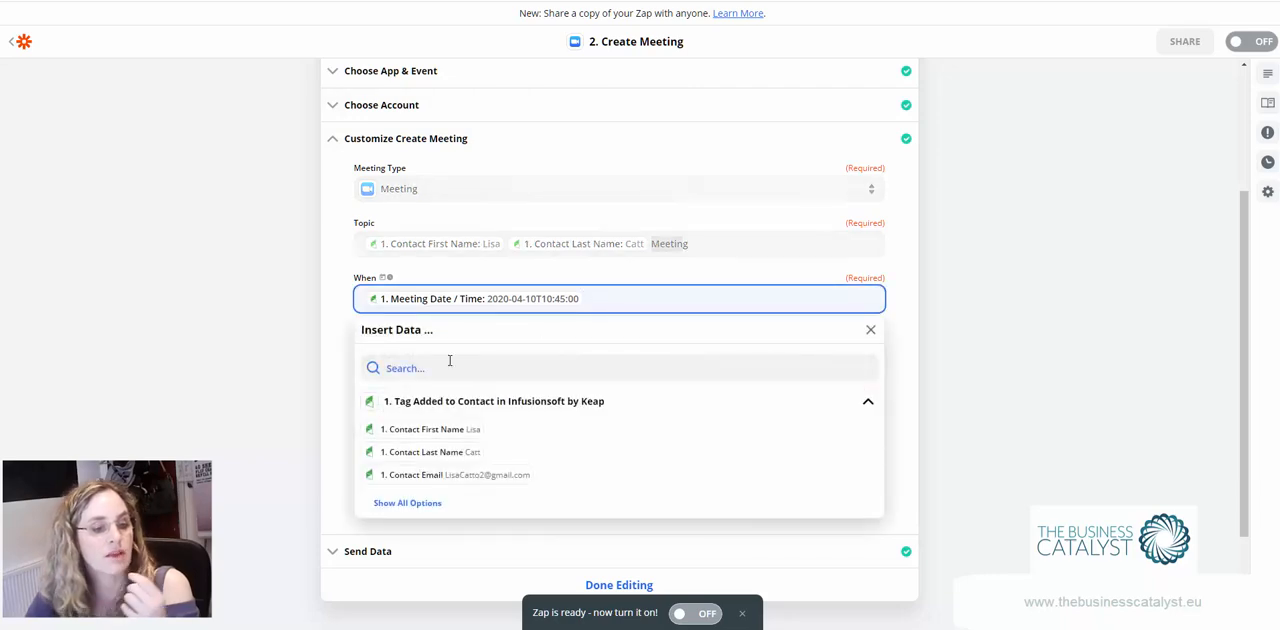
type("meeting")
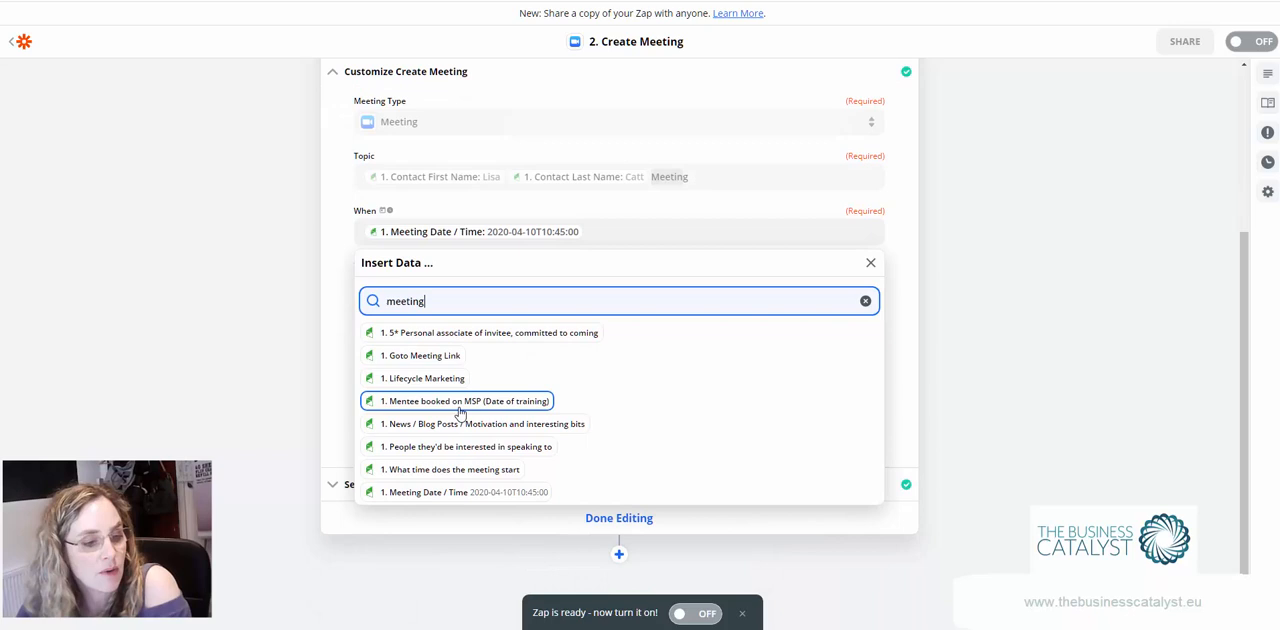
mouse_move(336, 408)
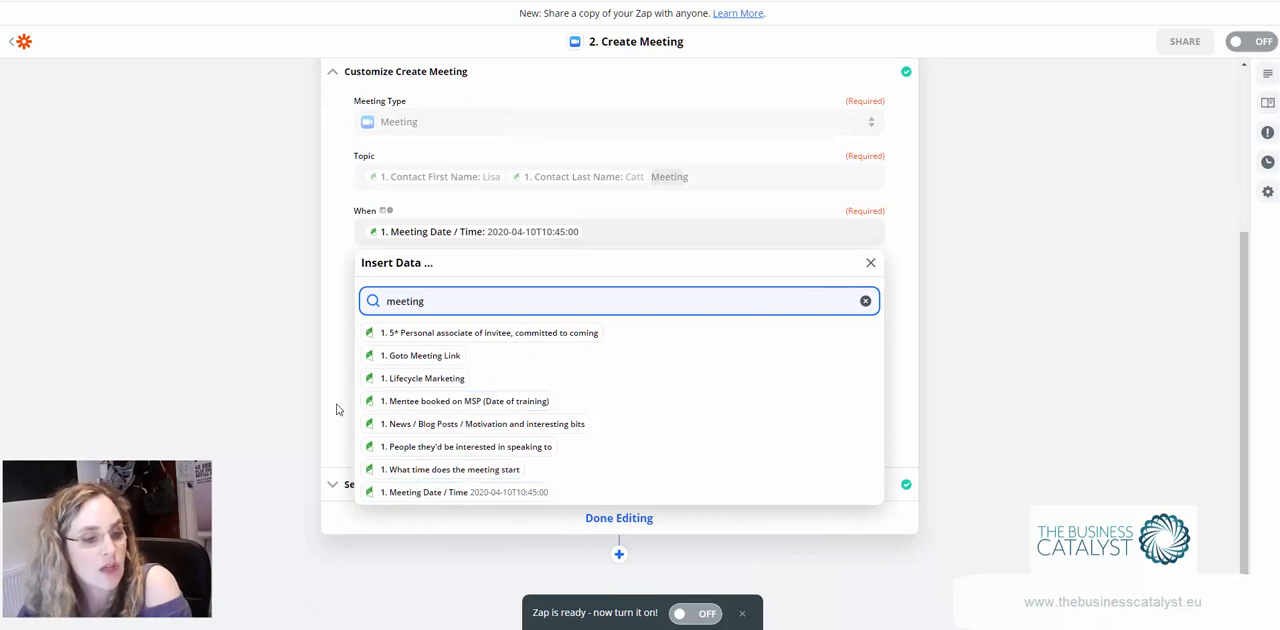
left_click(868, 262)
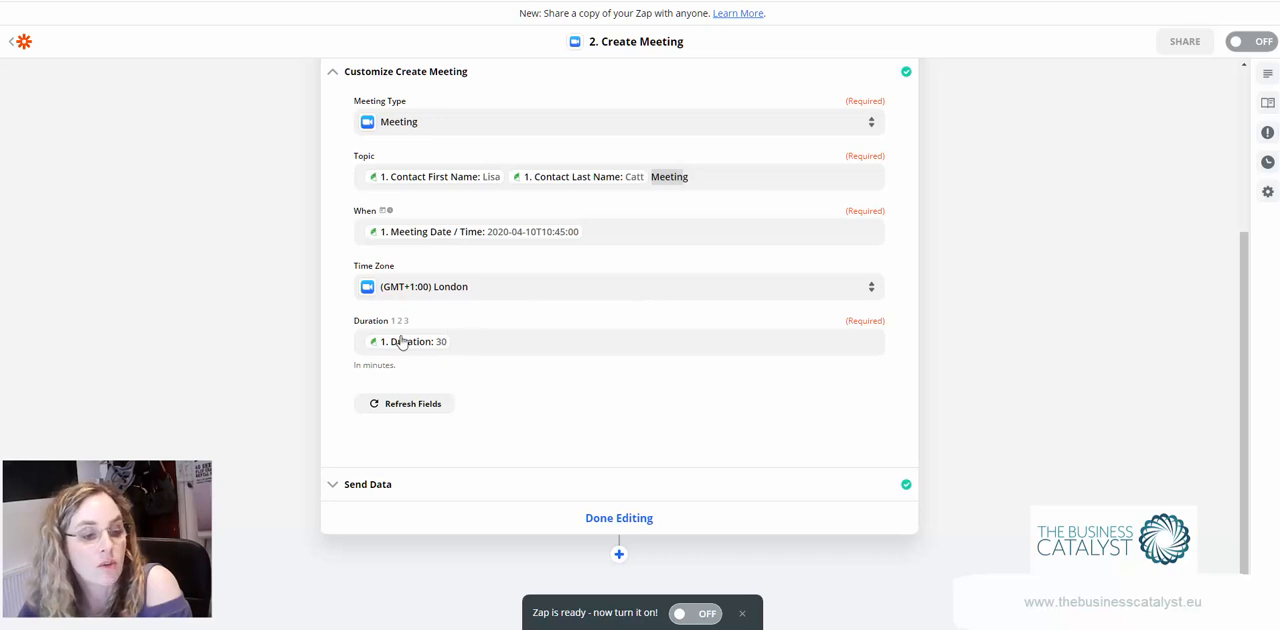
mouse_move(432, 372)
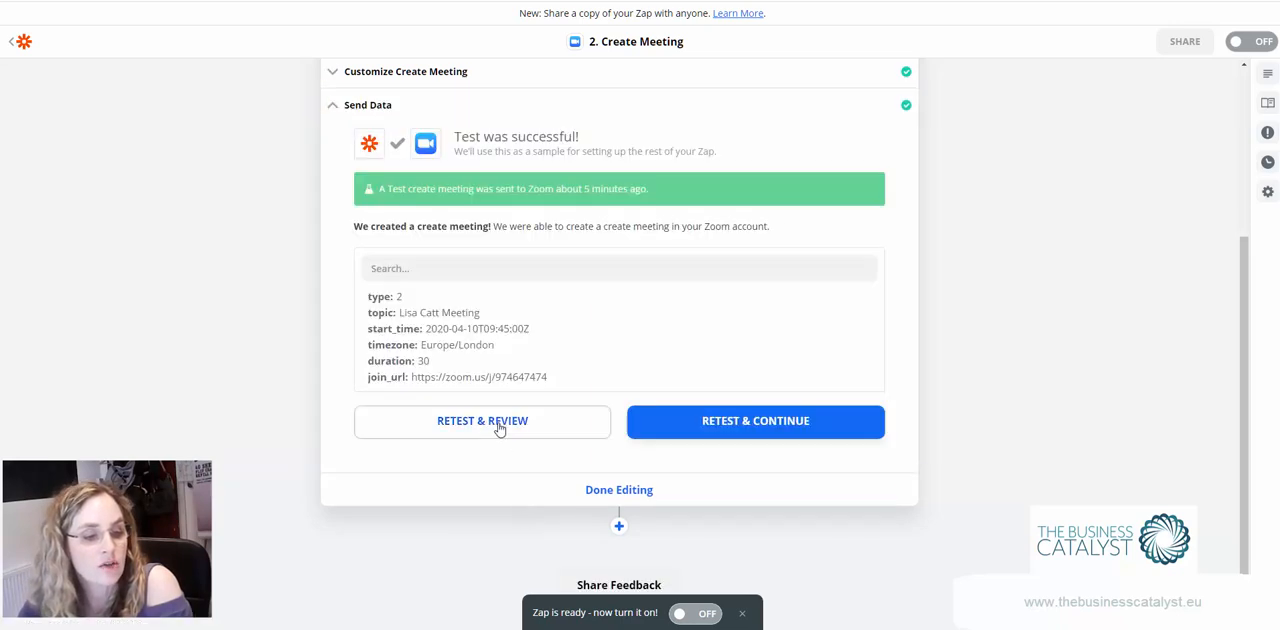
Retest the Create Meeting step so a sample Zoom meeting is created.
left_click(482, 420)
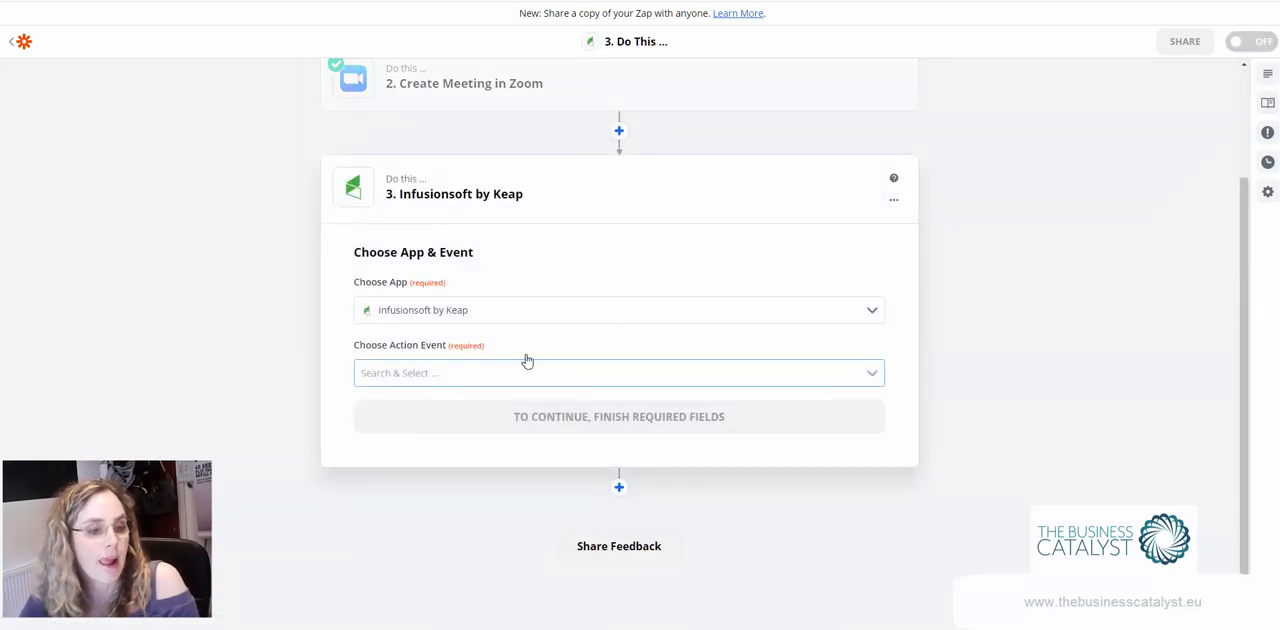
Make step 3 Create/Update Contact using the KH191 Marvel / Catalyst Infusionsoft account.
left_click(620, 372)
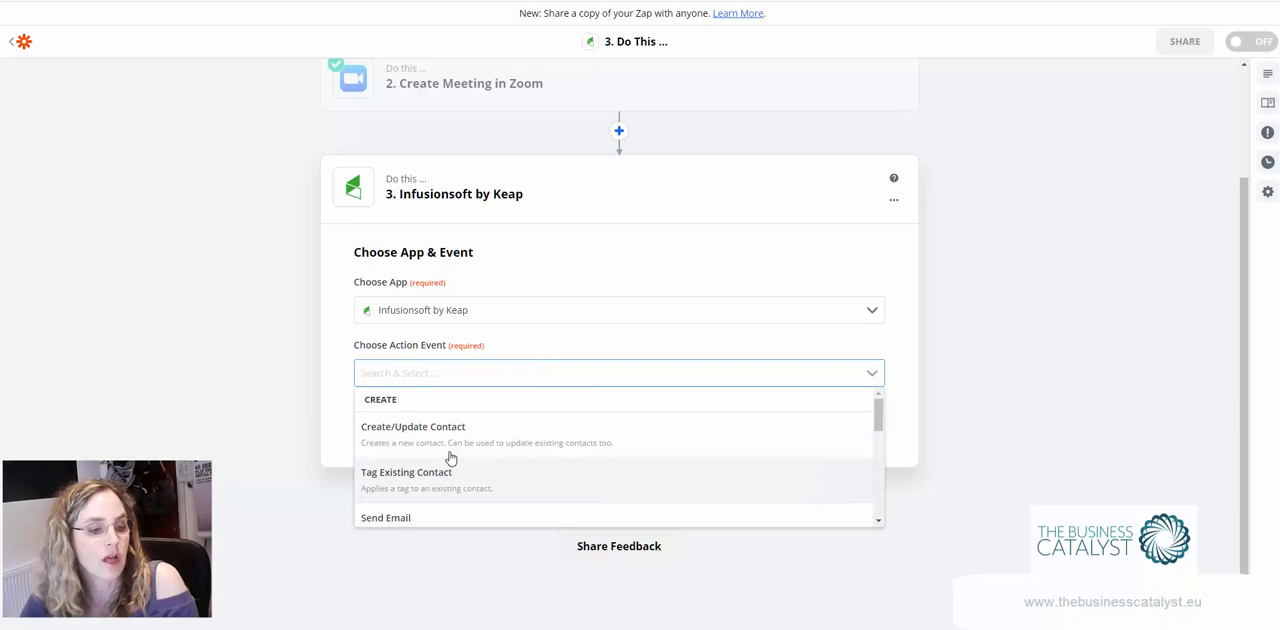
left_click(412, 428)
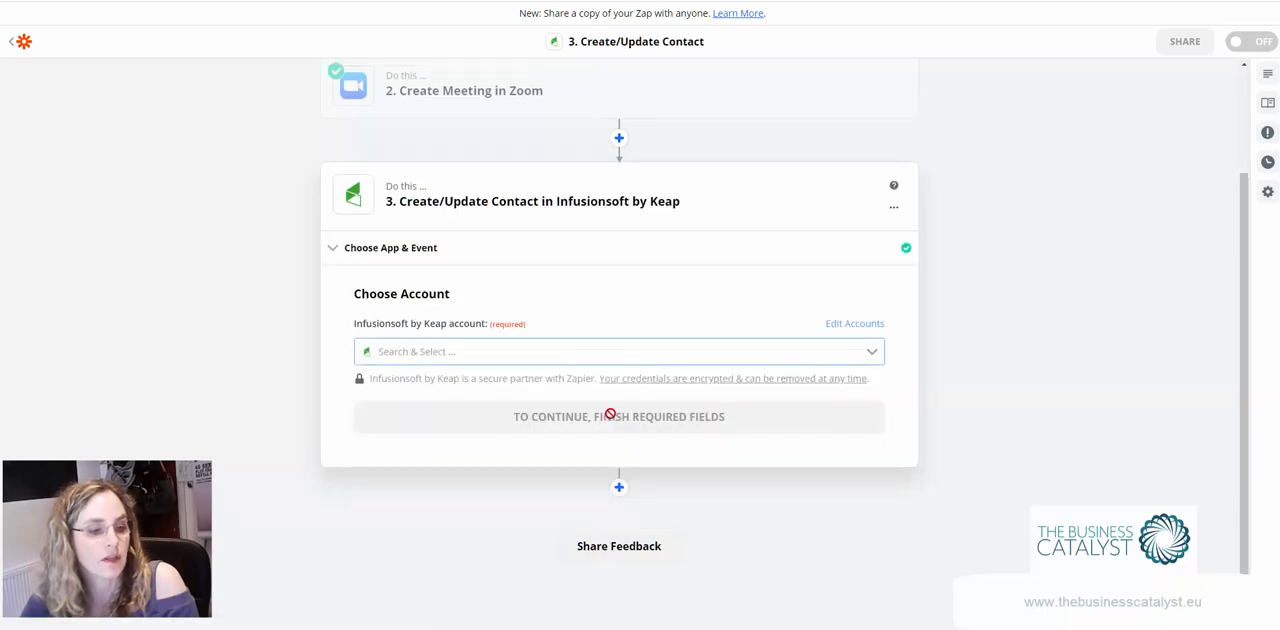
left_click(618, 352)
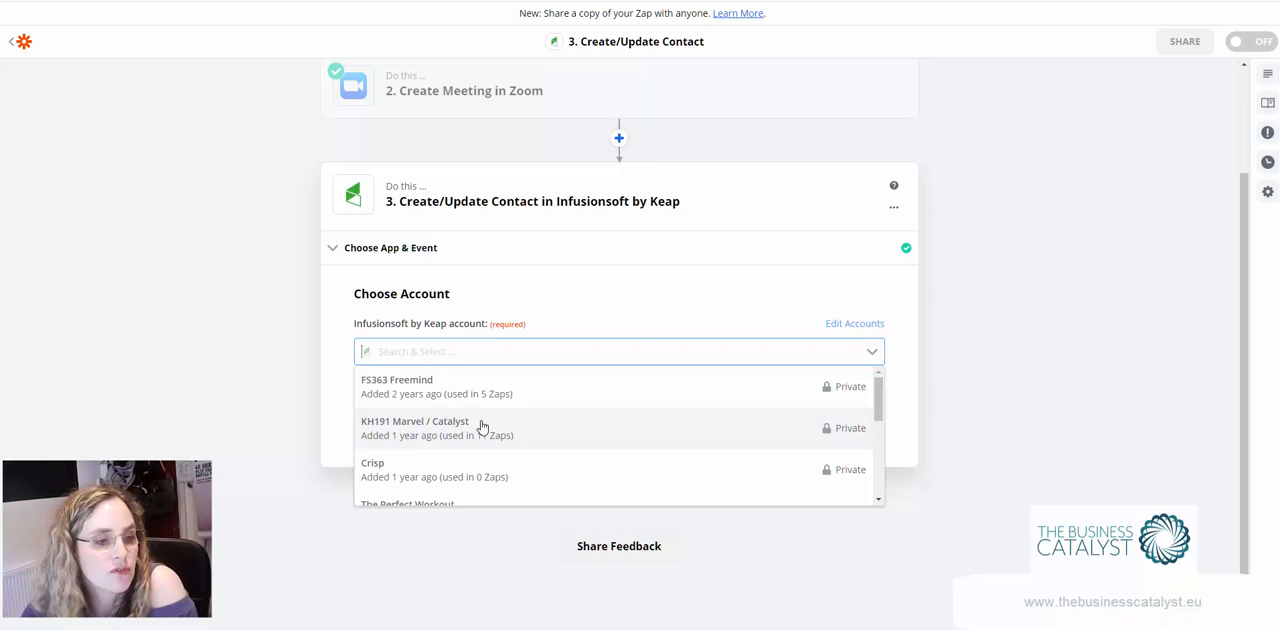
left_click(414, 428)
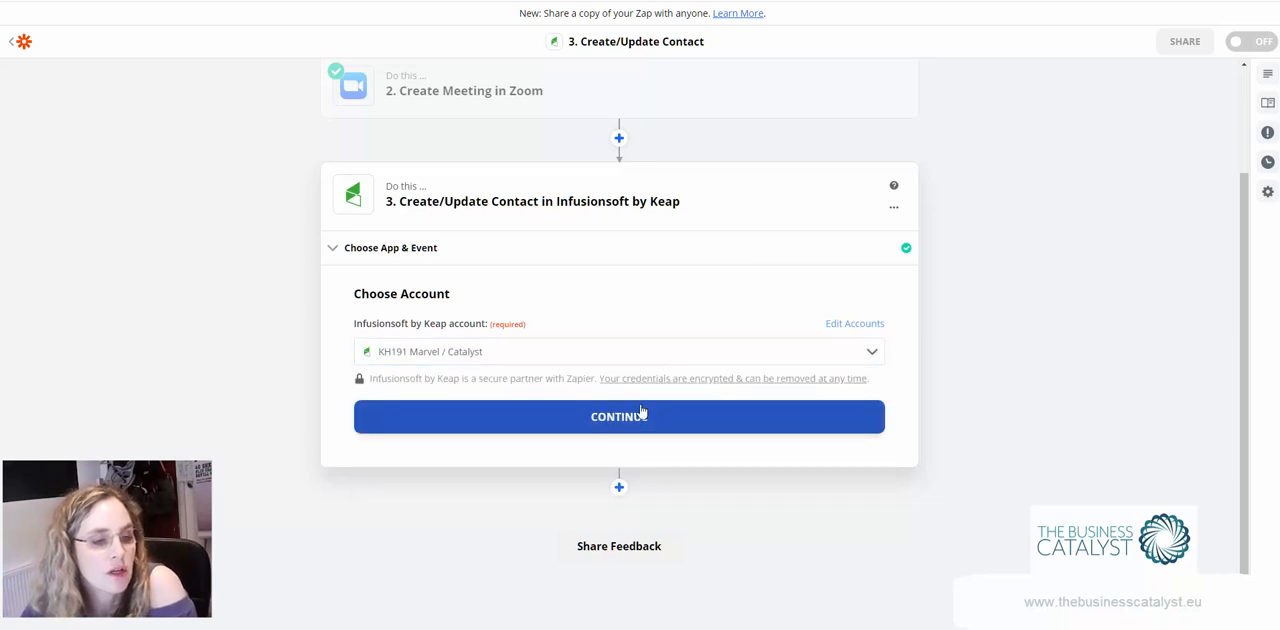
left_click(618, 416)
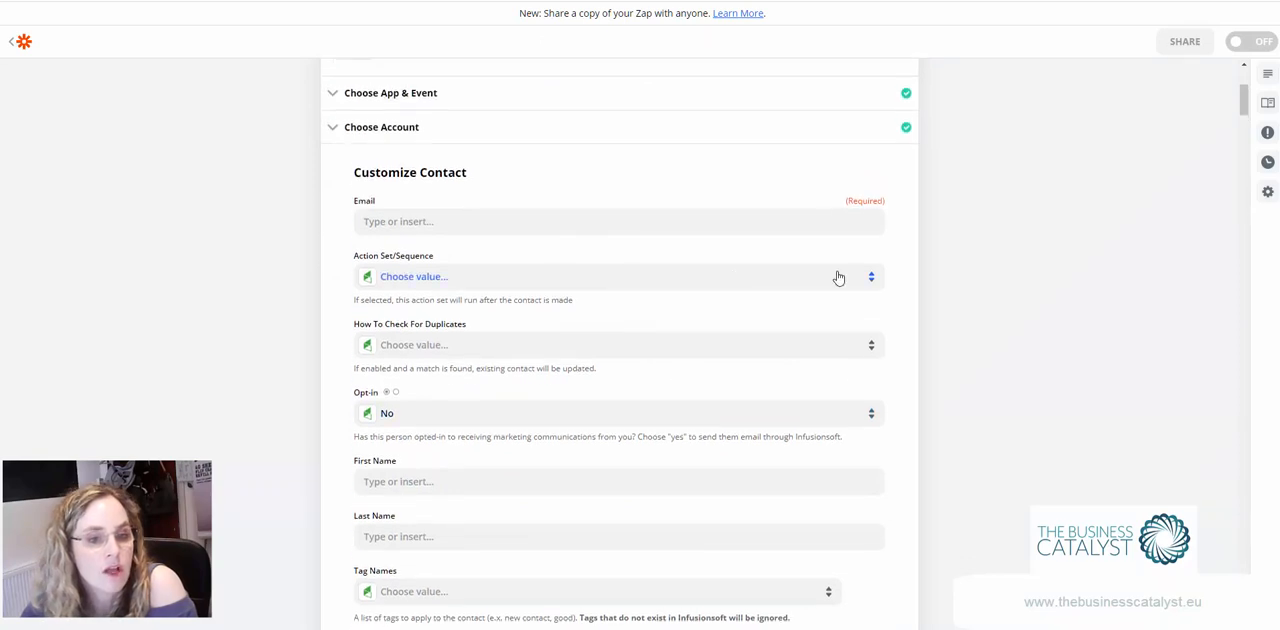
Map the trigger contact's email, check duplicates by Email and set opt-in to Yes.
left_click(618, 220)
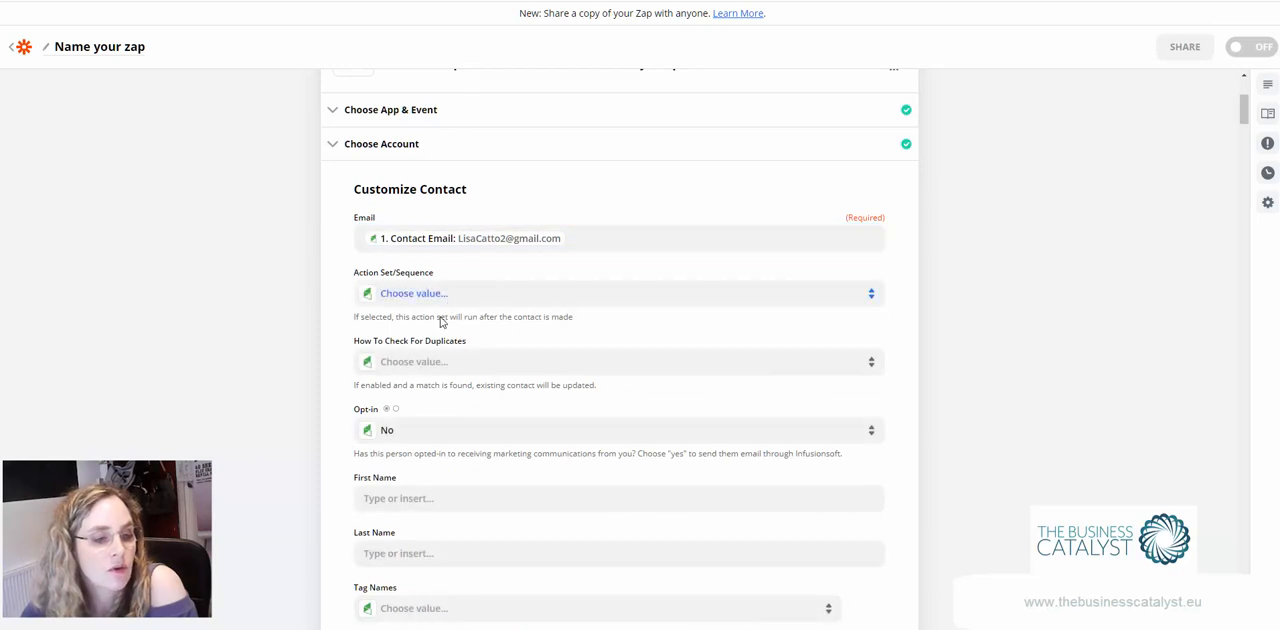
left_click(616, 360)
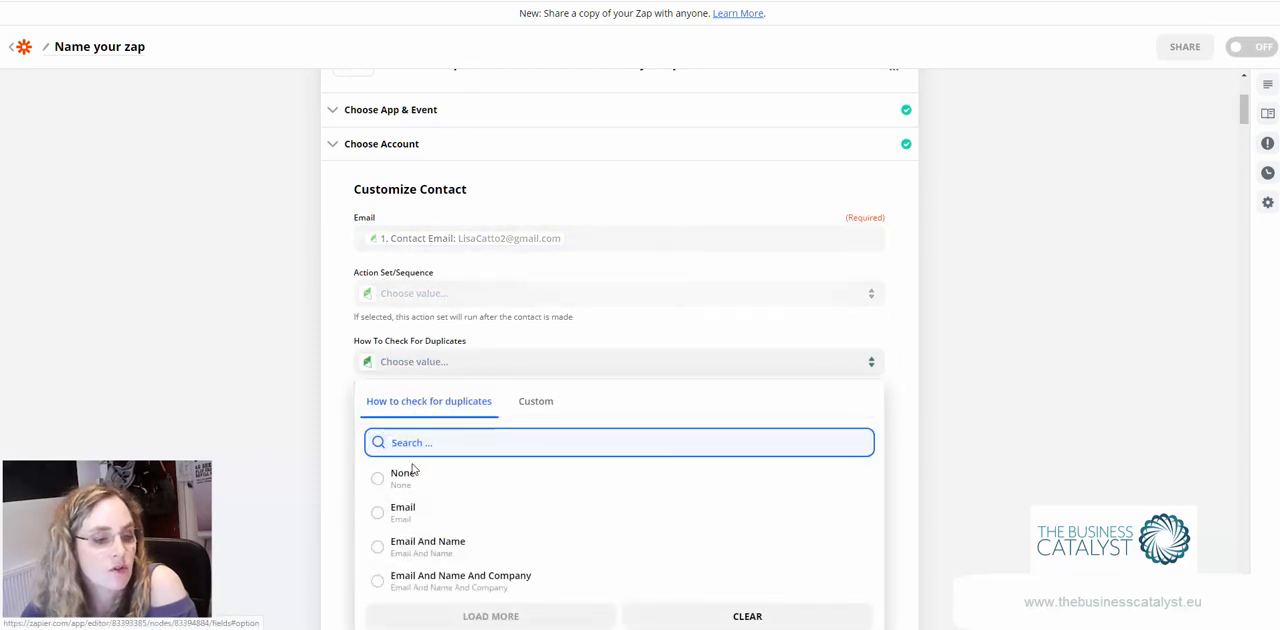
left_click(402, 510)
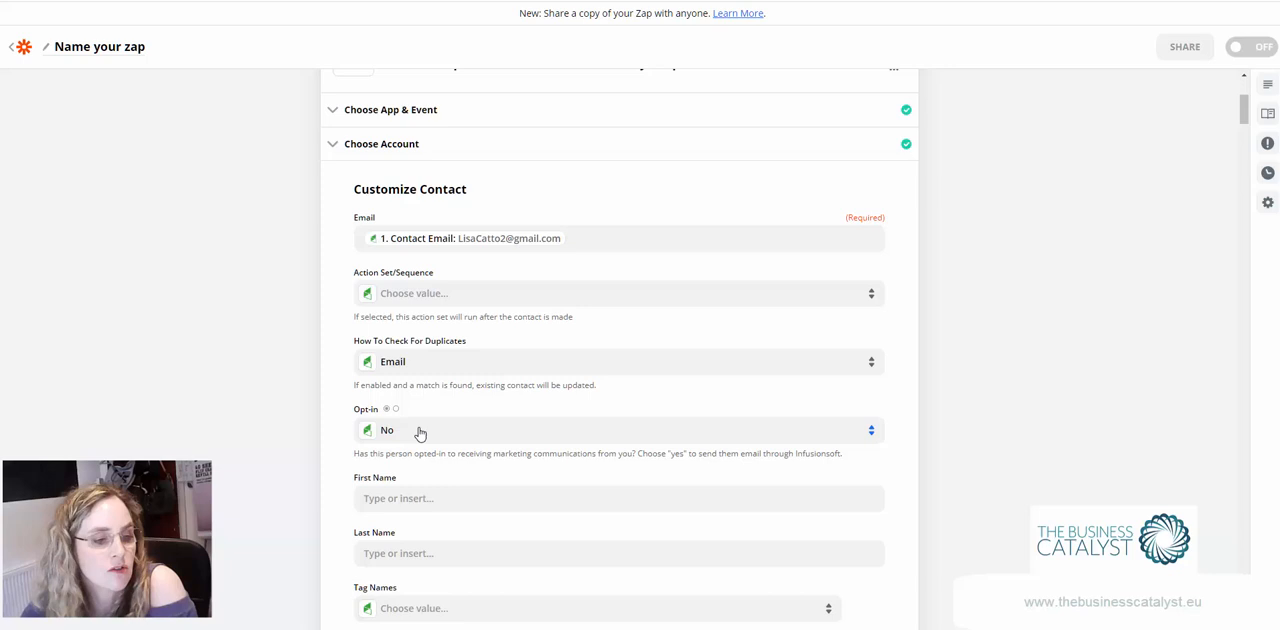
left_click(618, 430)
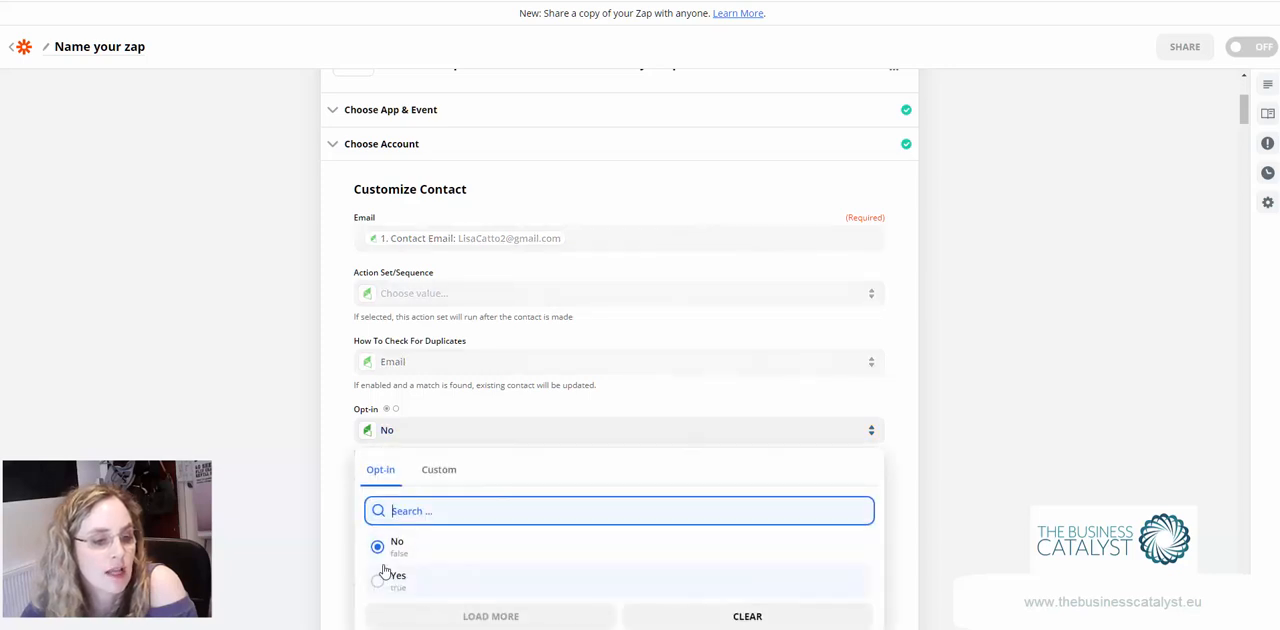
left_click(398, 578)
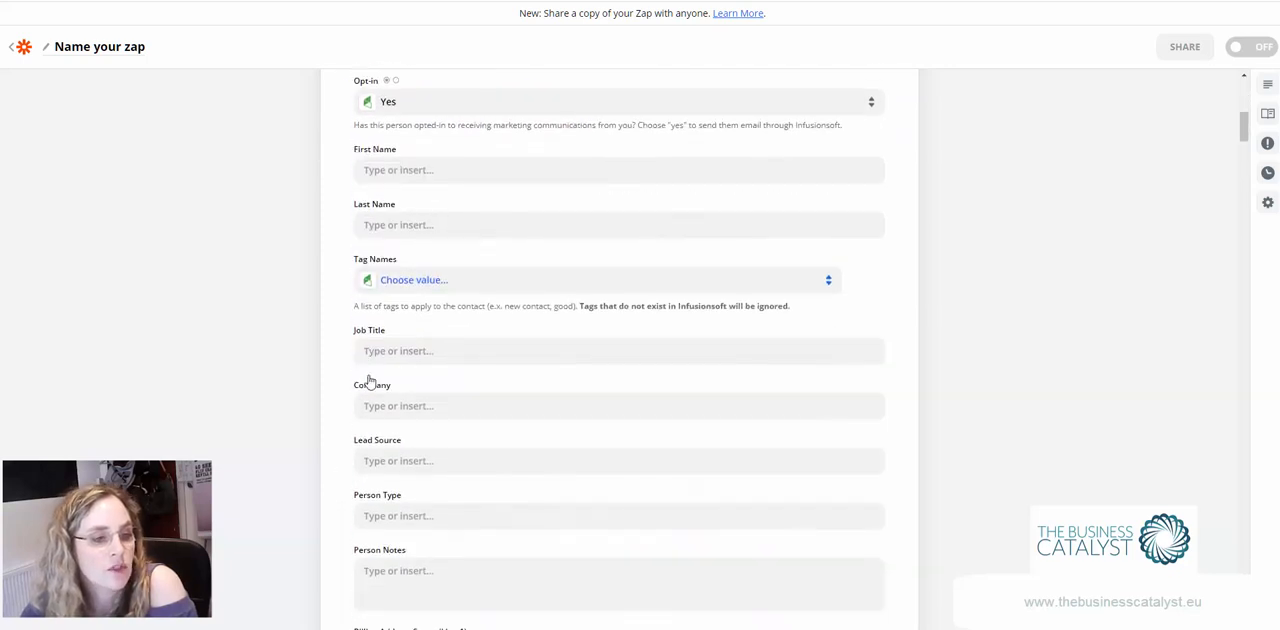
left_click(596, 280)
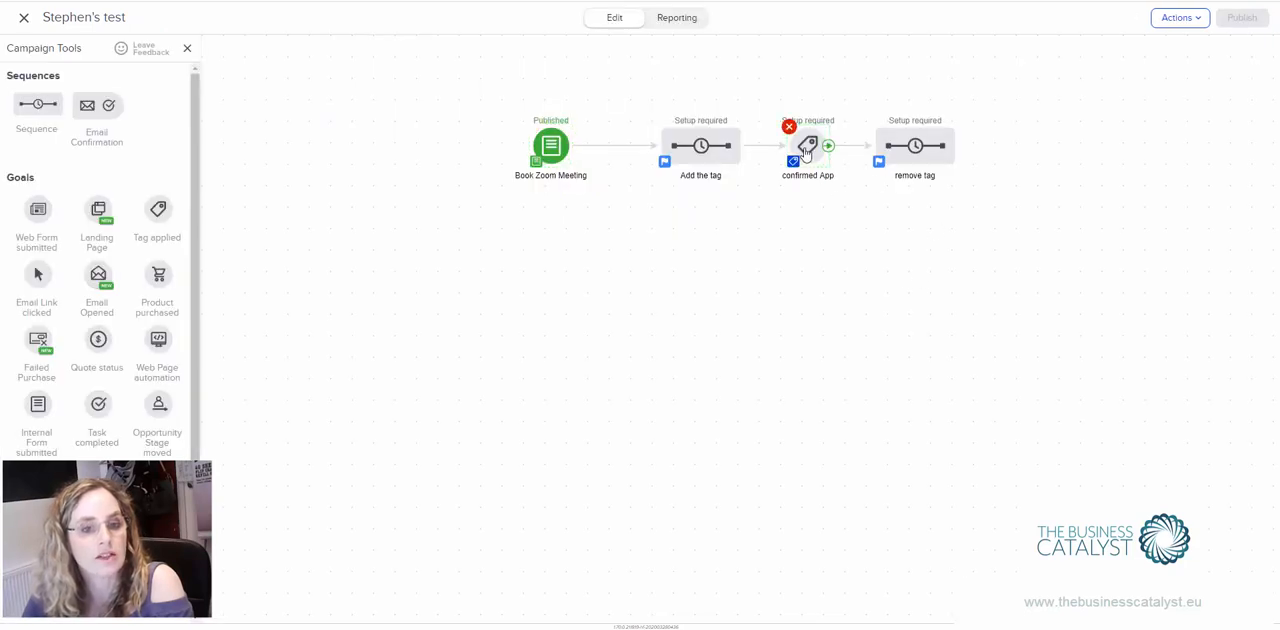
Set the confirmed App goal's tag to MBS -- Call Scheduled and save it.
left_click(808, 144)
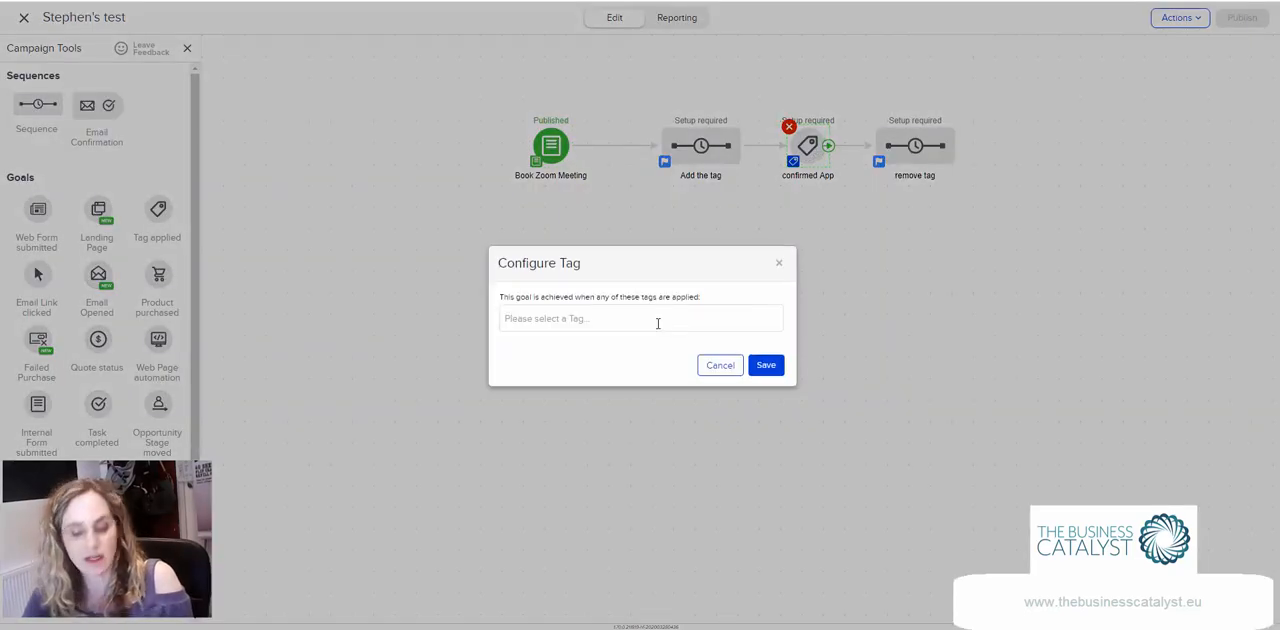
type("call")
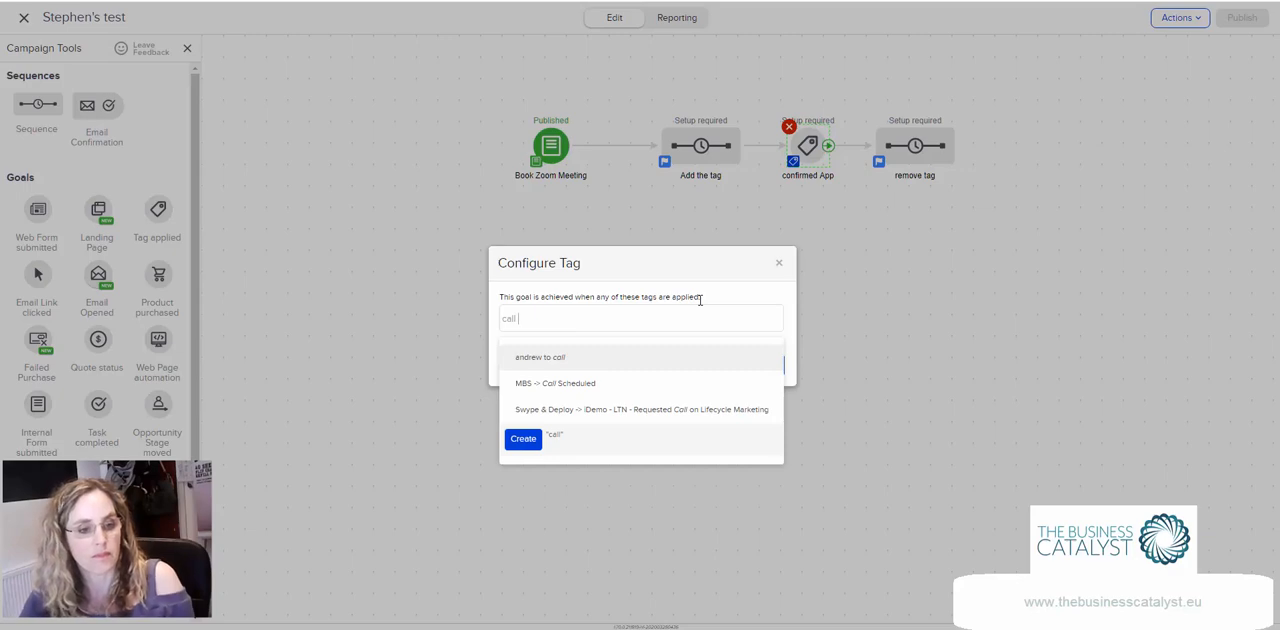
left_click(556, 382)
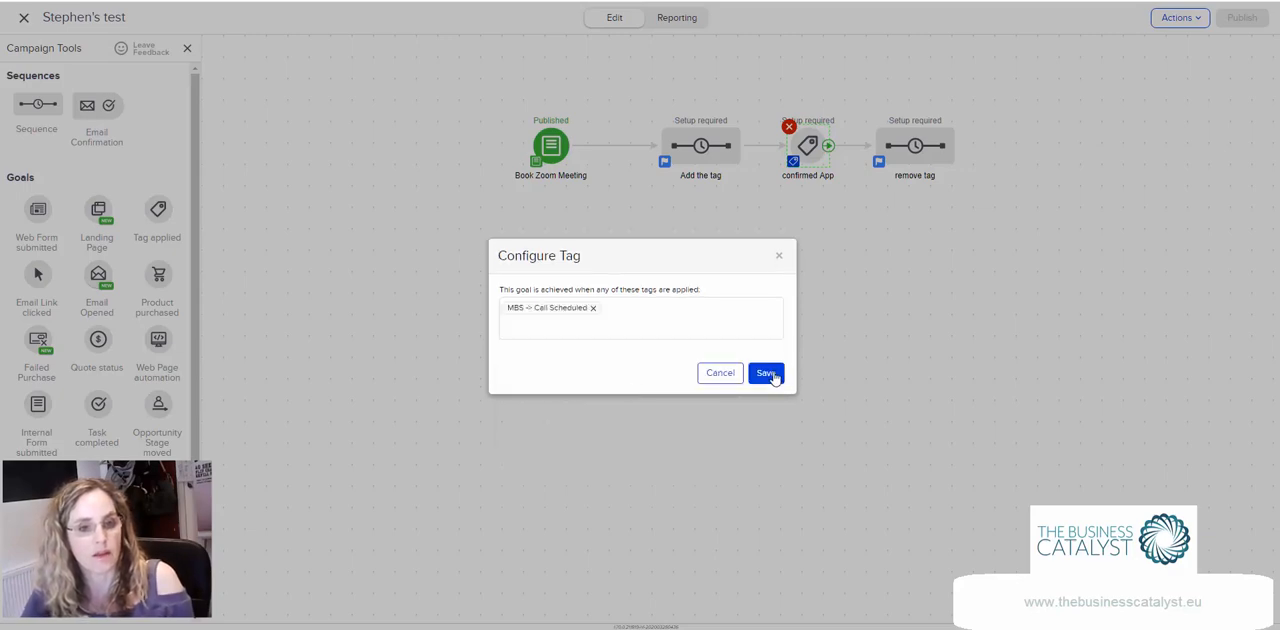
left_click(764, 372)
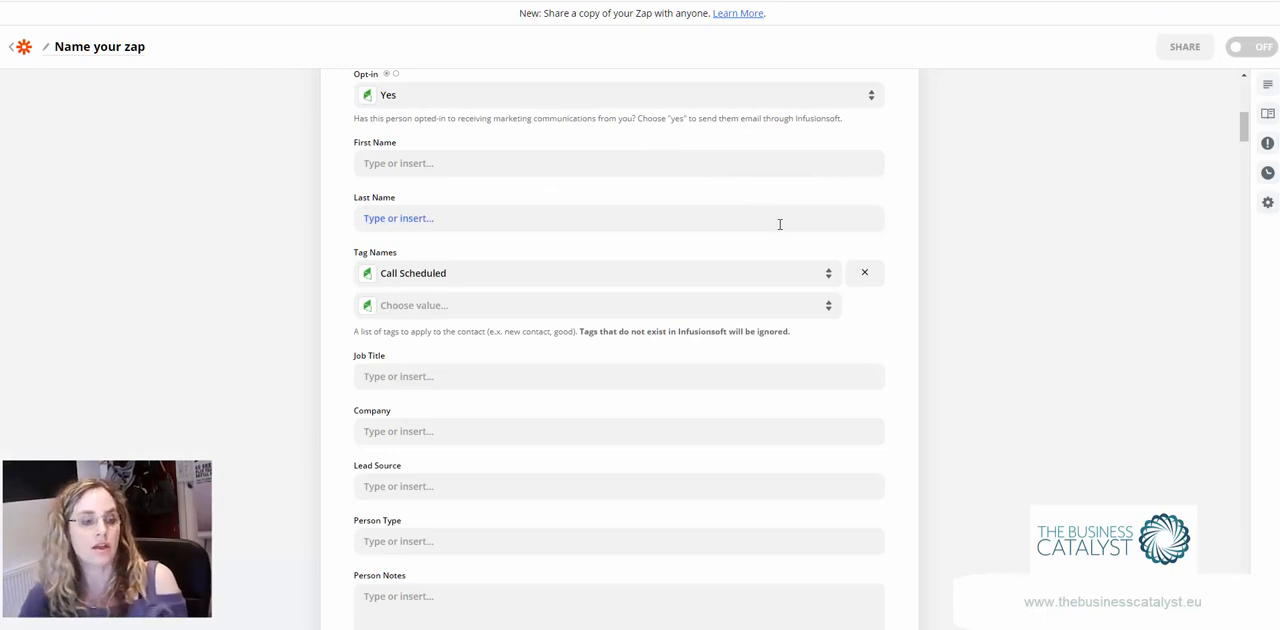
Map the contact's Zoom Meeting Link field to the Zoom meeting's Join URL.
left_click(636, 376)
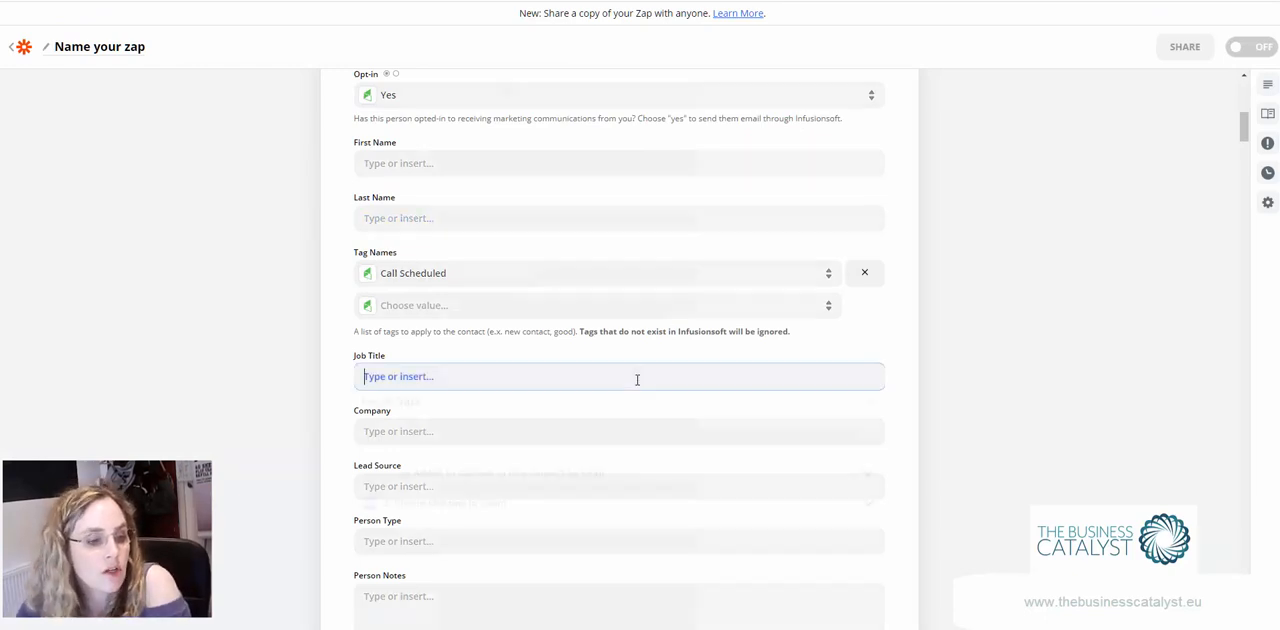
left_click(618, 376)
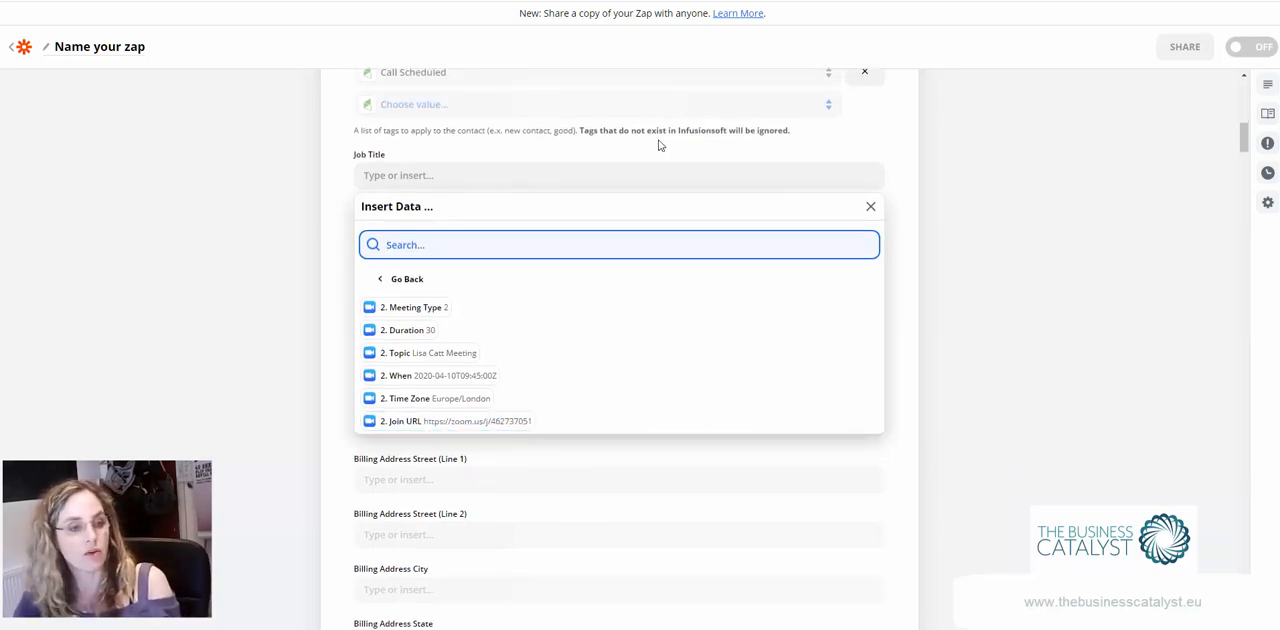
left_click(870, 206)
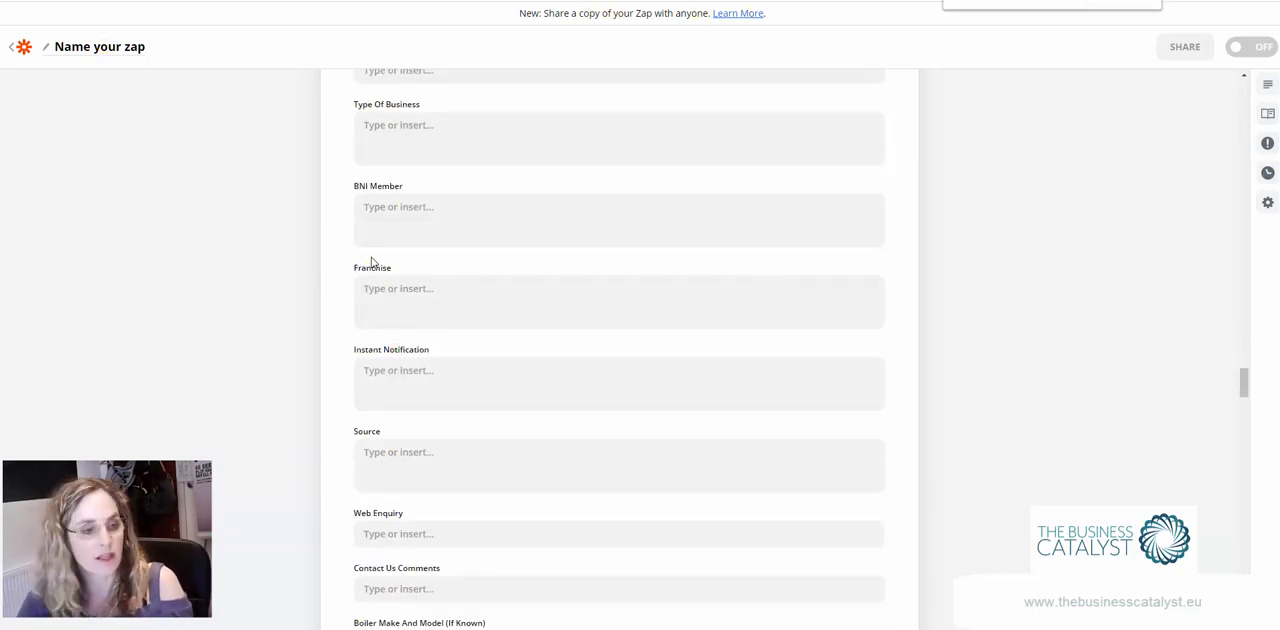
scroll("down", 3)
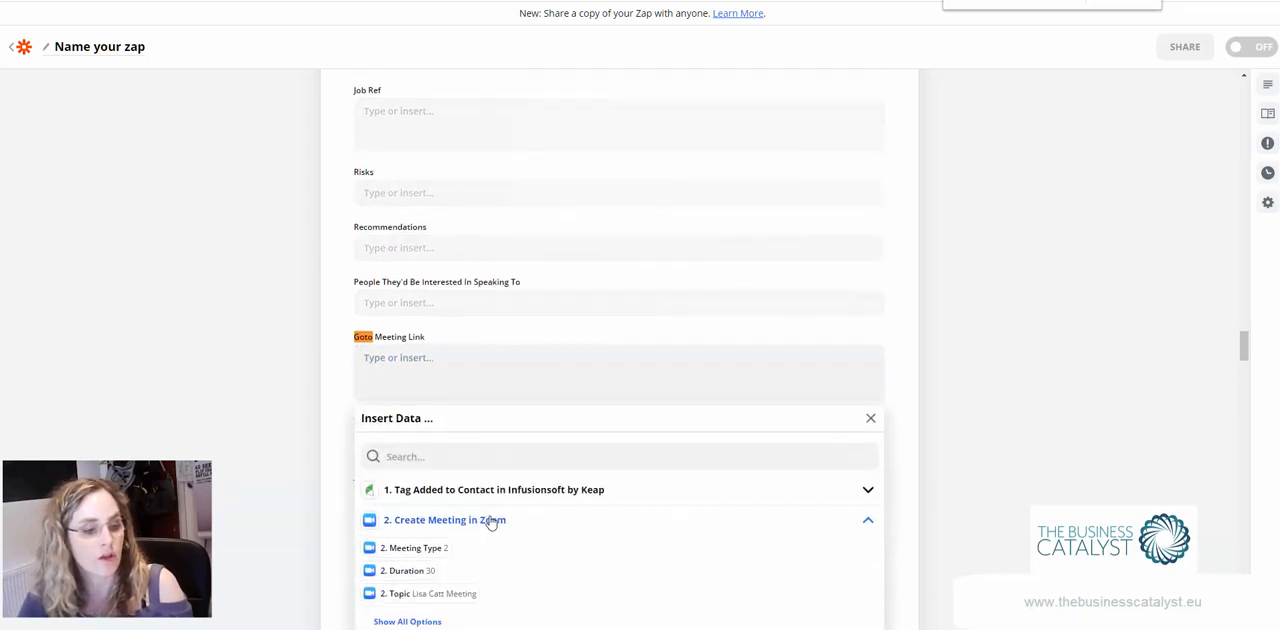
left_click(444, 520)
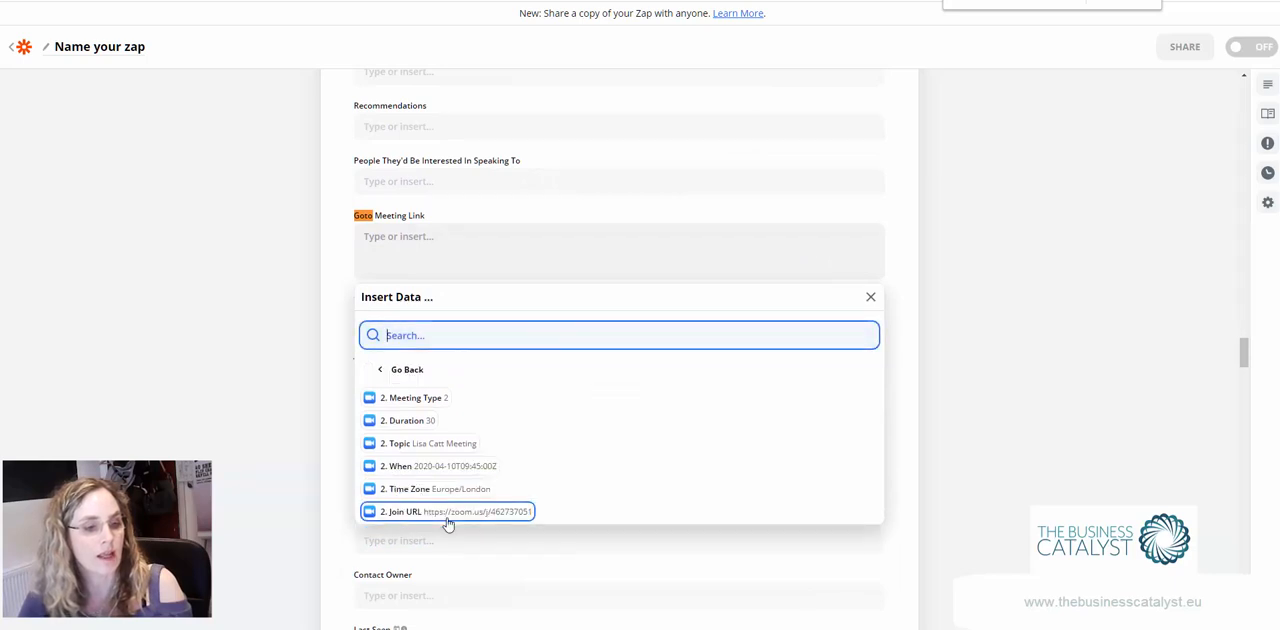
left_click(448, 512)
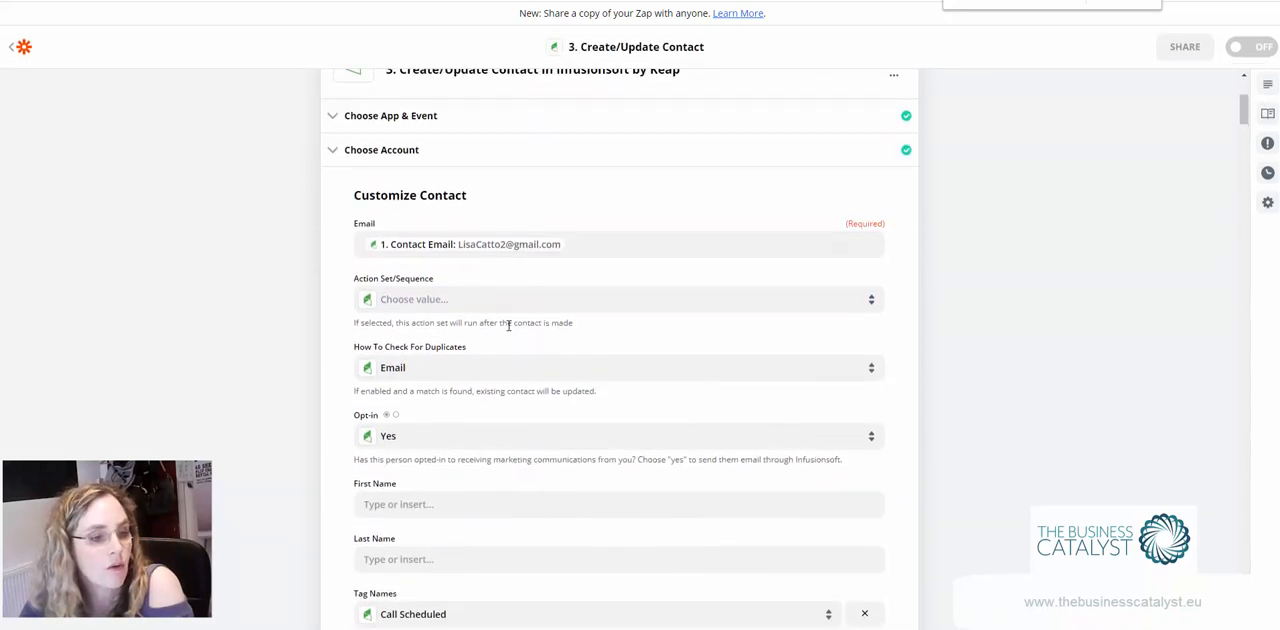
Scroll through the contact step's remaining fields down to the test summary.
scroll("down", 3)
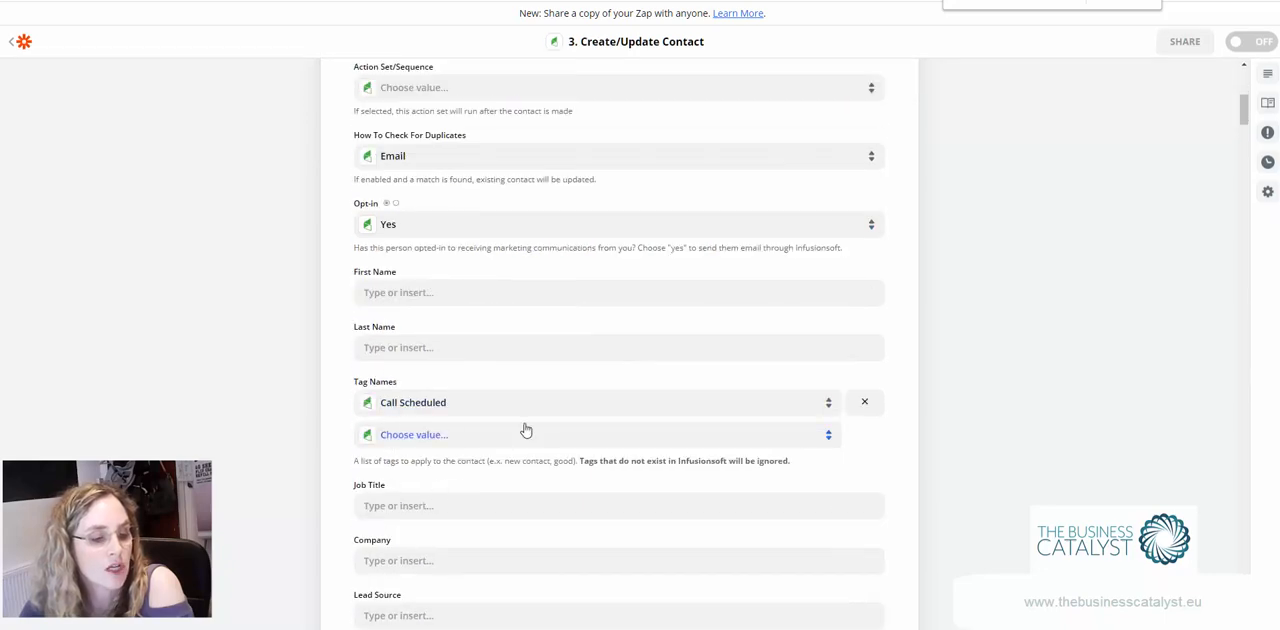
scroll("down", 3)
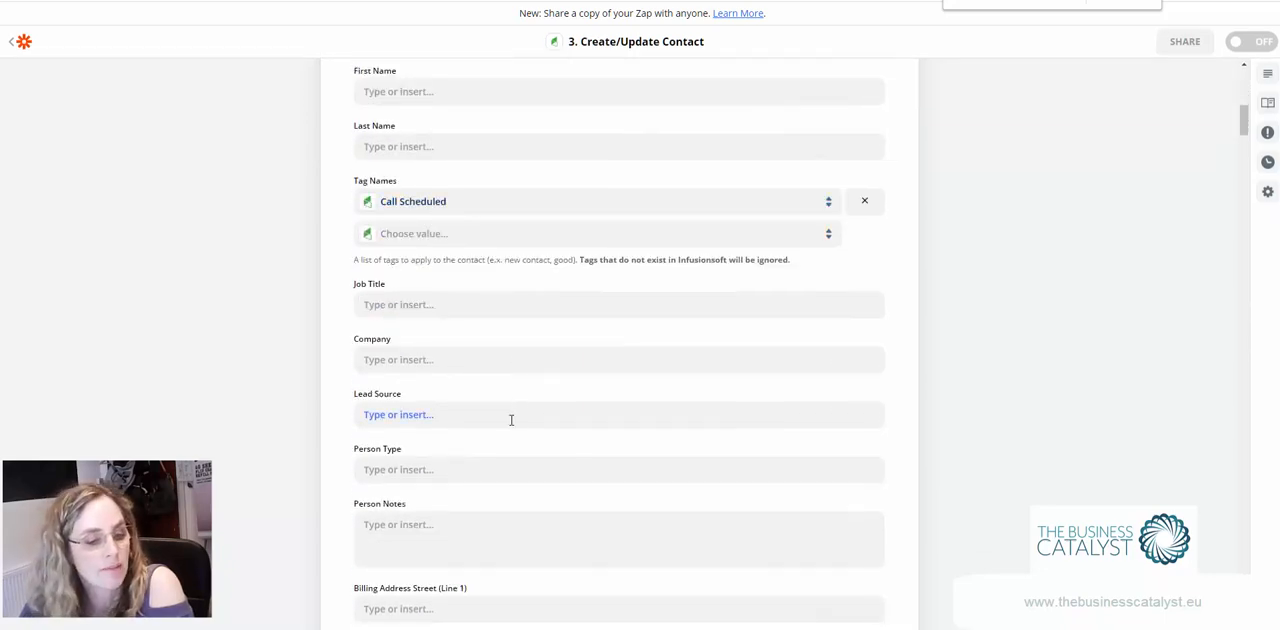
scroll("down", 3)
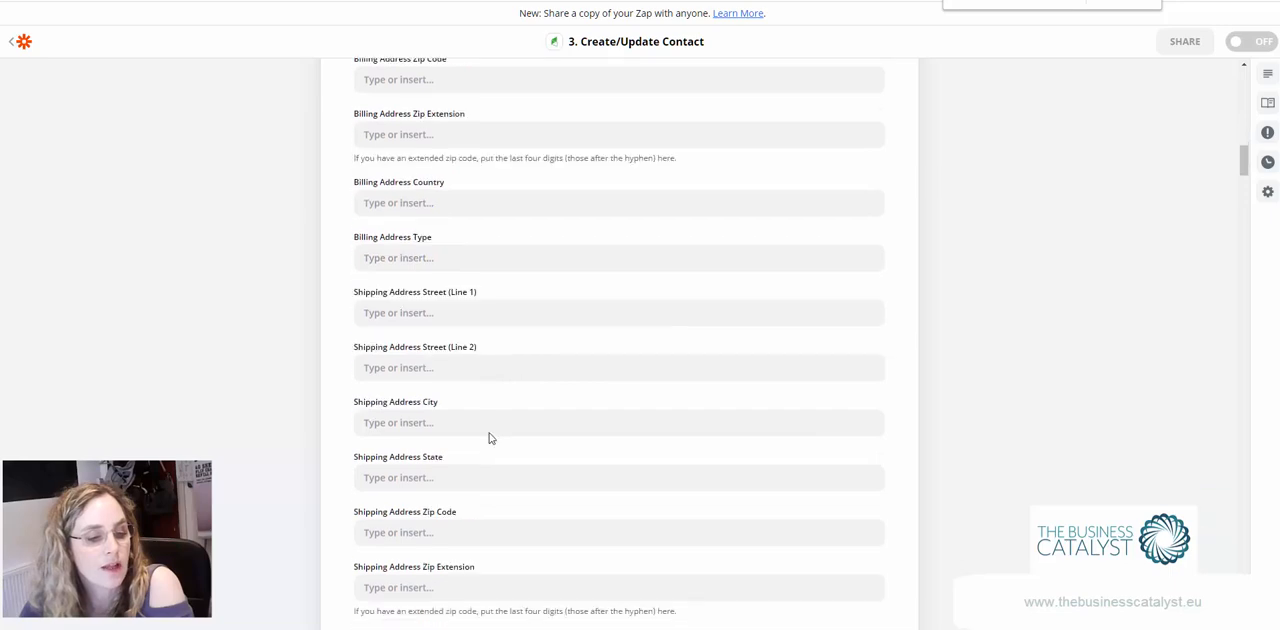
scroll("down", 3)
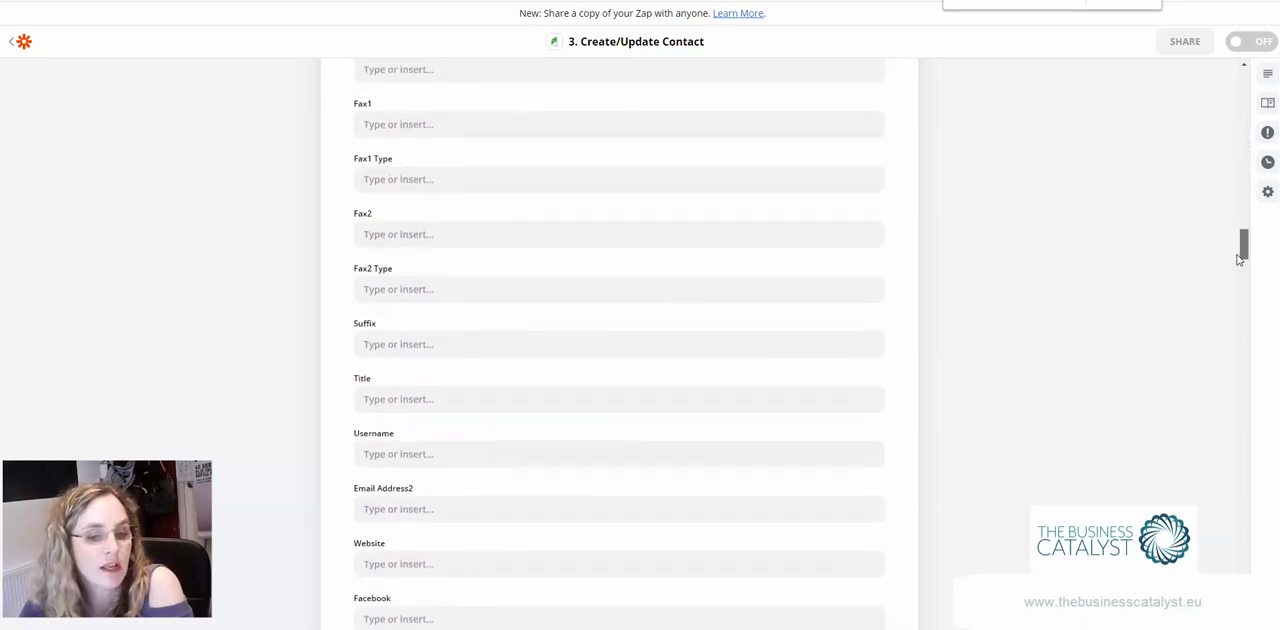
scroll("down", 3)
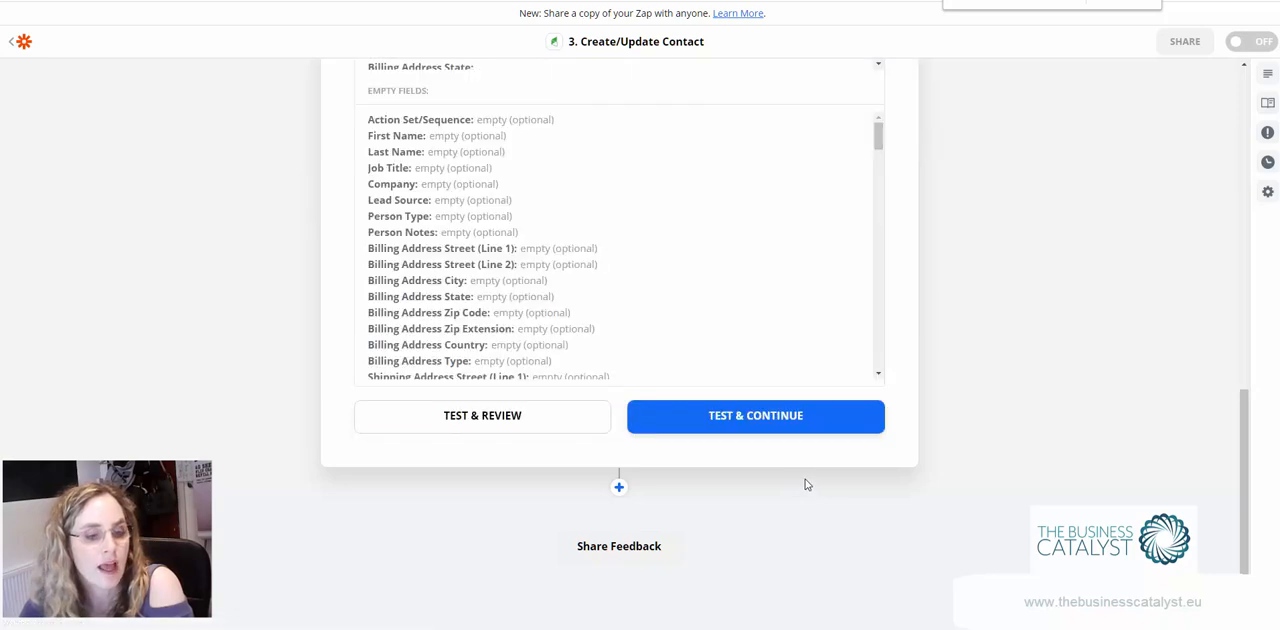
mouse_move(510, 420)
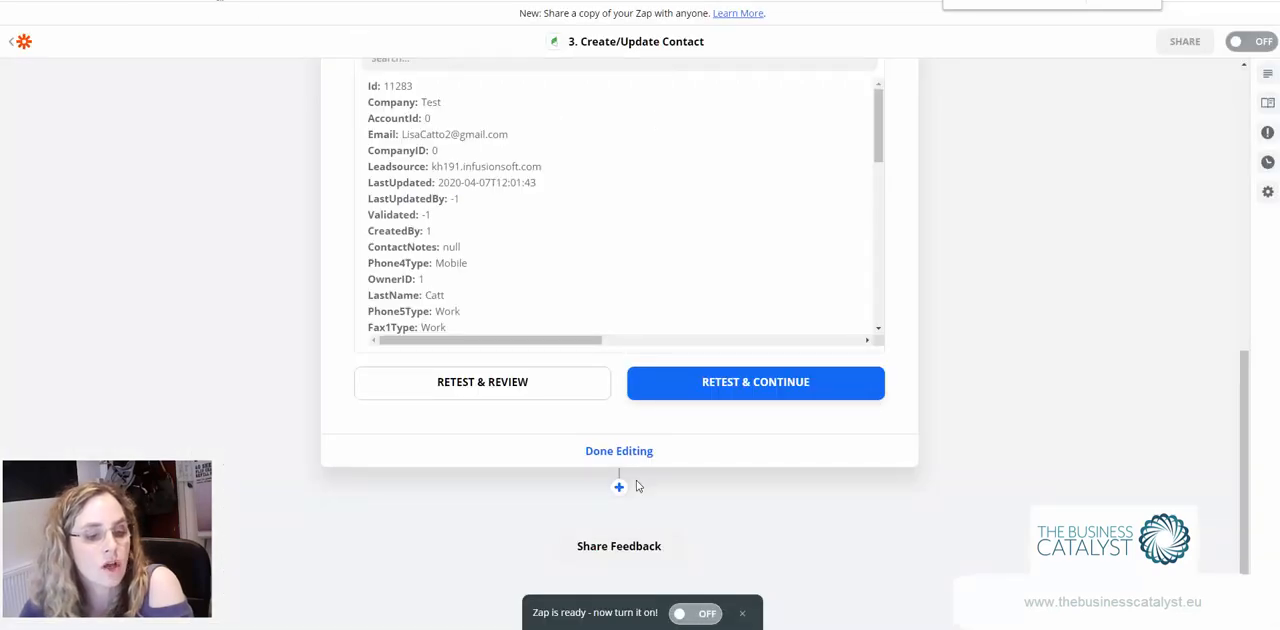
left_click(618, 488)
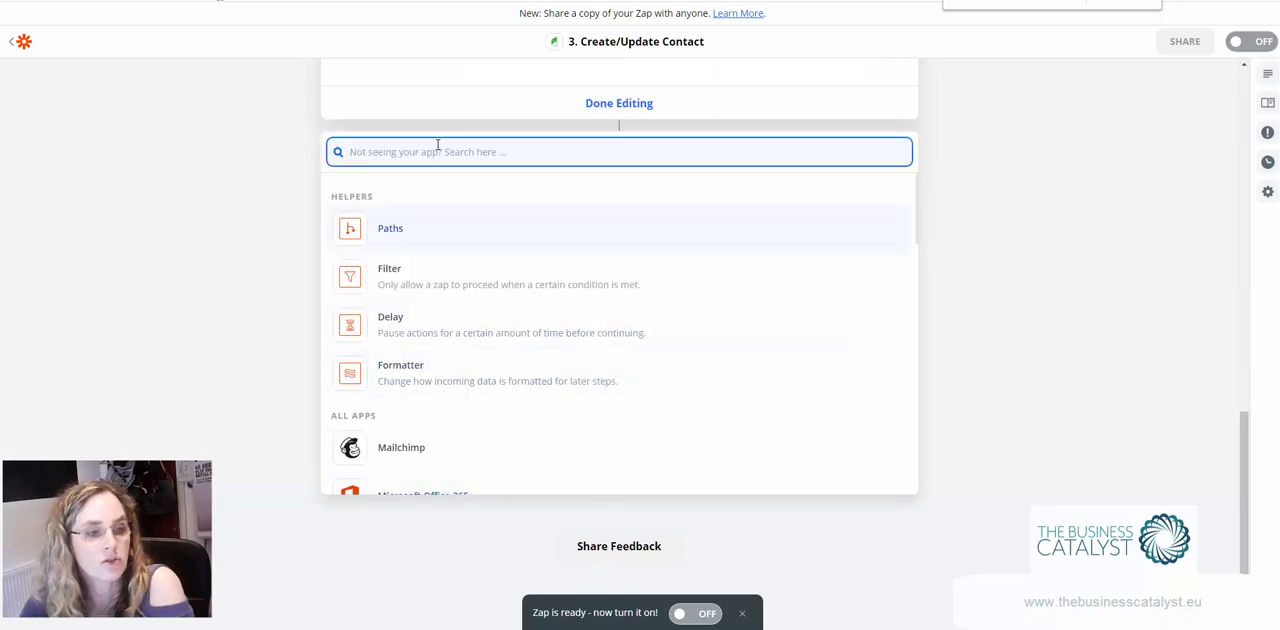
type("go")
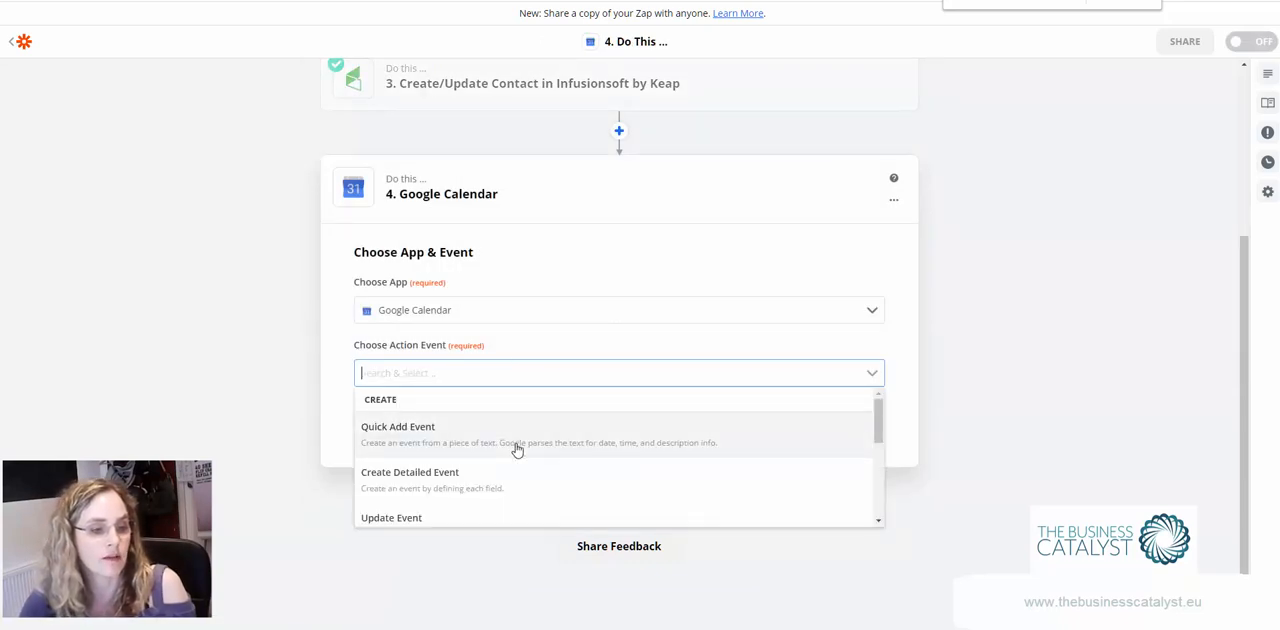
left_click(398, 428)
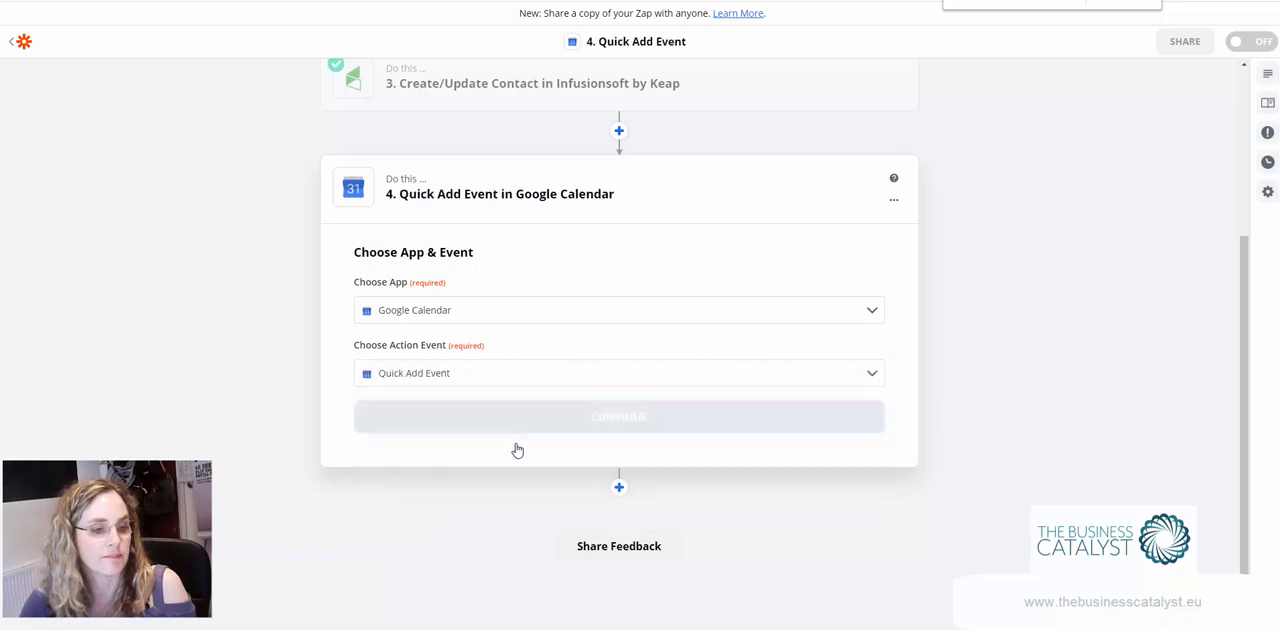
left_click(618, 416)
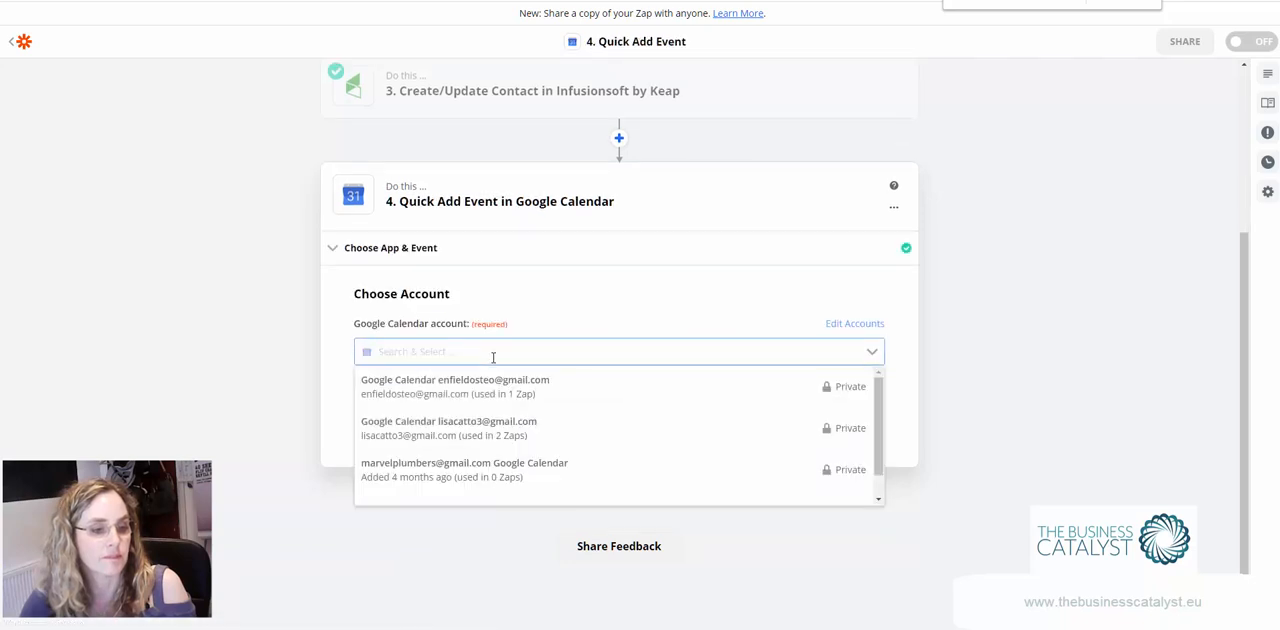
left_click(448, 428)
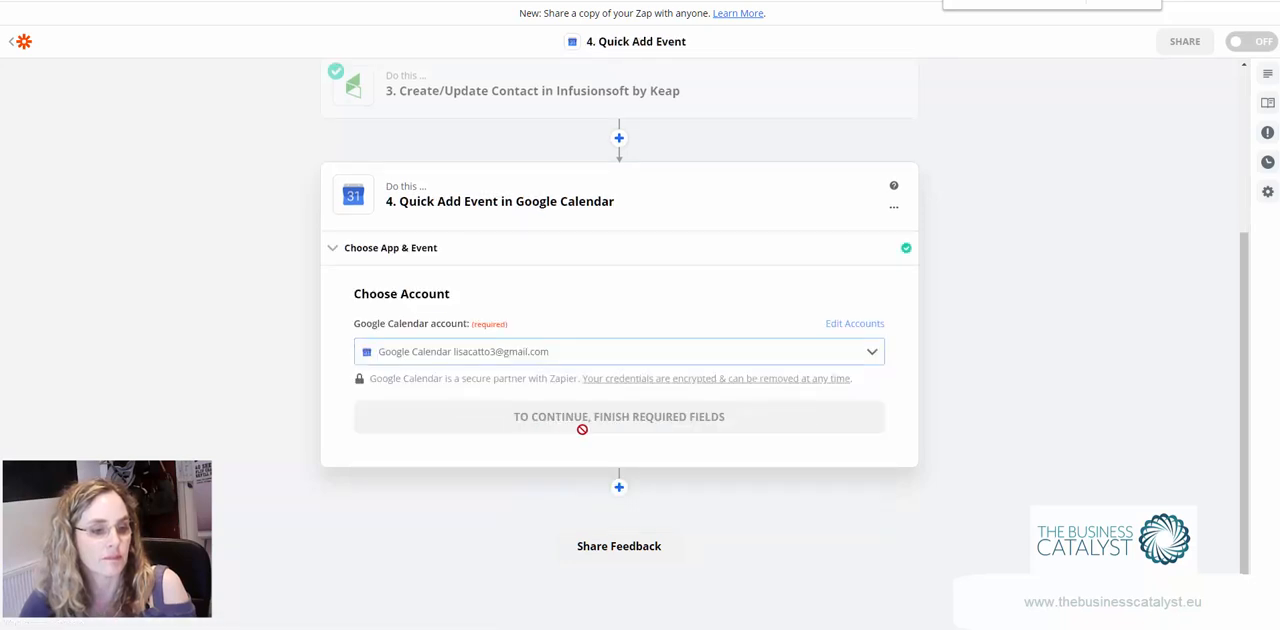
left_click(620, 416)
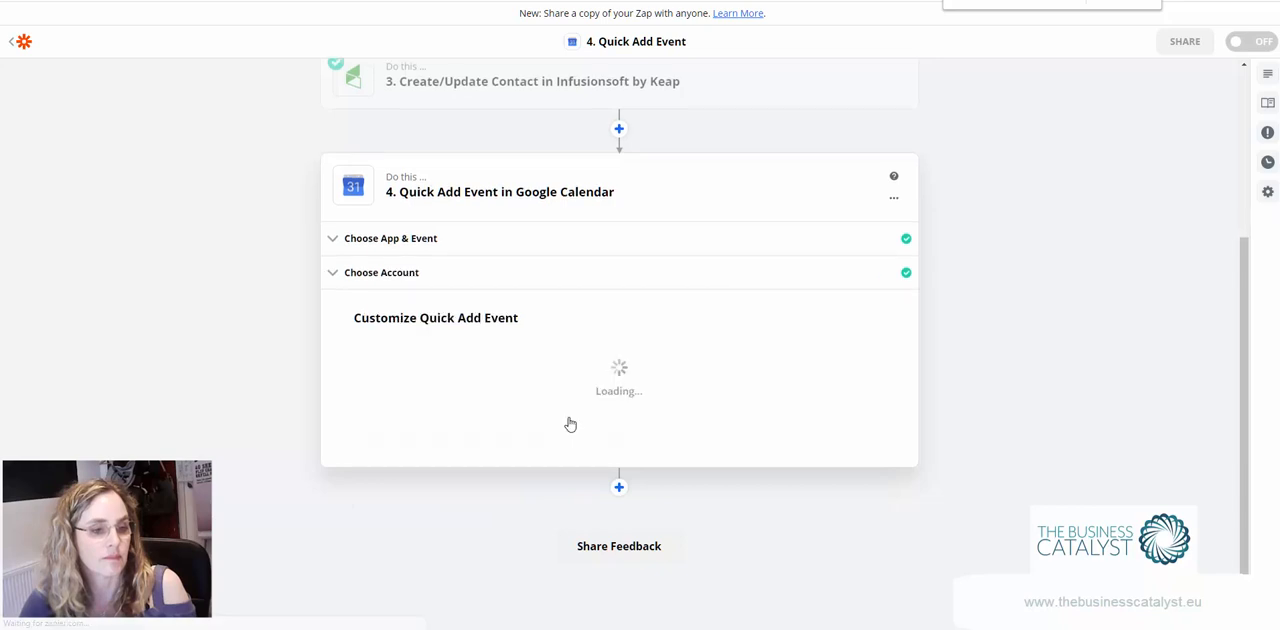
Describe the event with the Zoom meeting Topic and Join URL from the Zoom step.
left_click(620, 224)
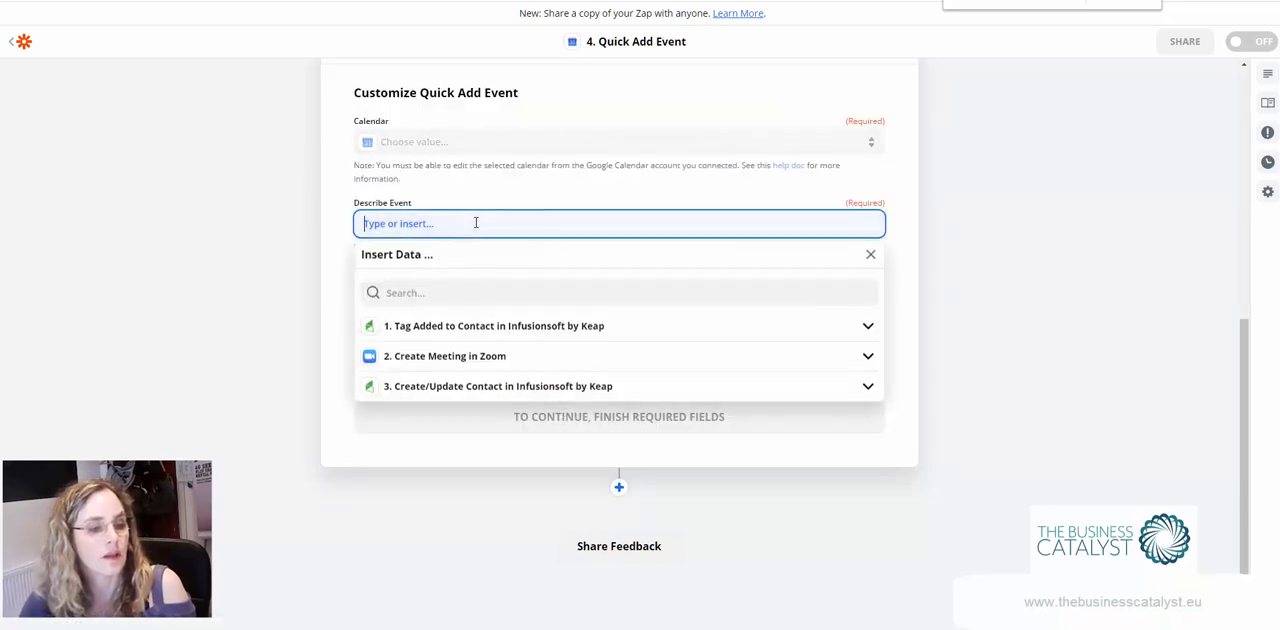
left_click(444, 356)
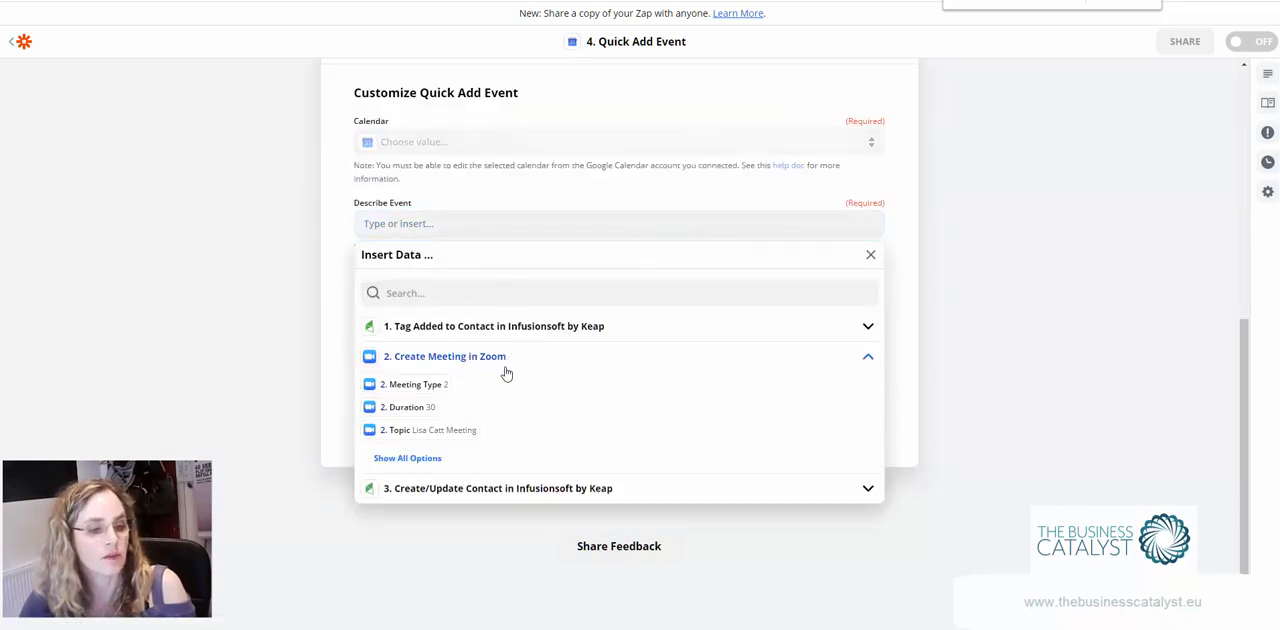
left_click(408, 456)
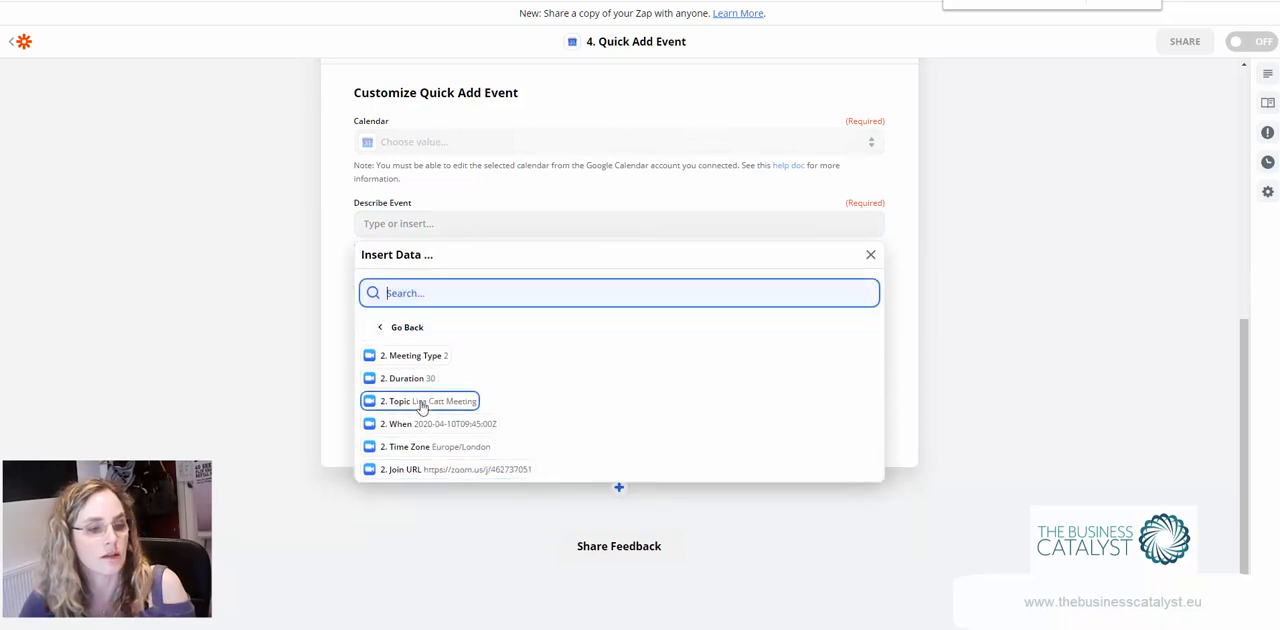
left_click(420, 400)
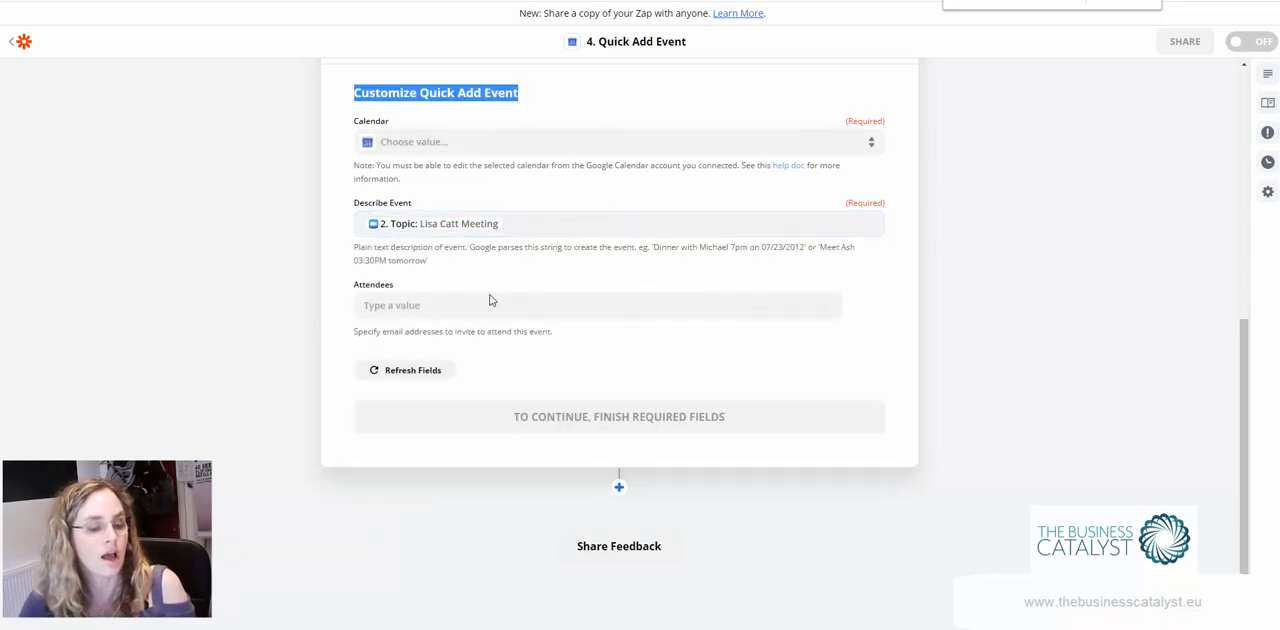
Invite the contact's email as attendee, refresh fields and choose the calendar.
left_click(596, 304)
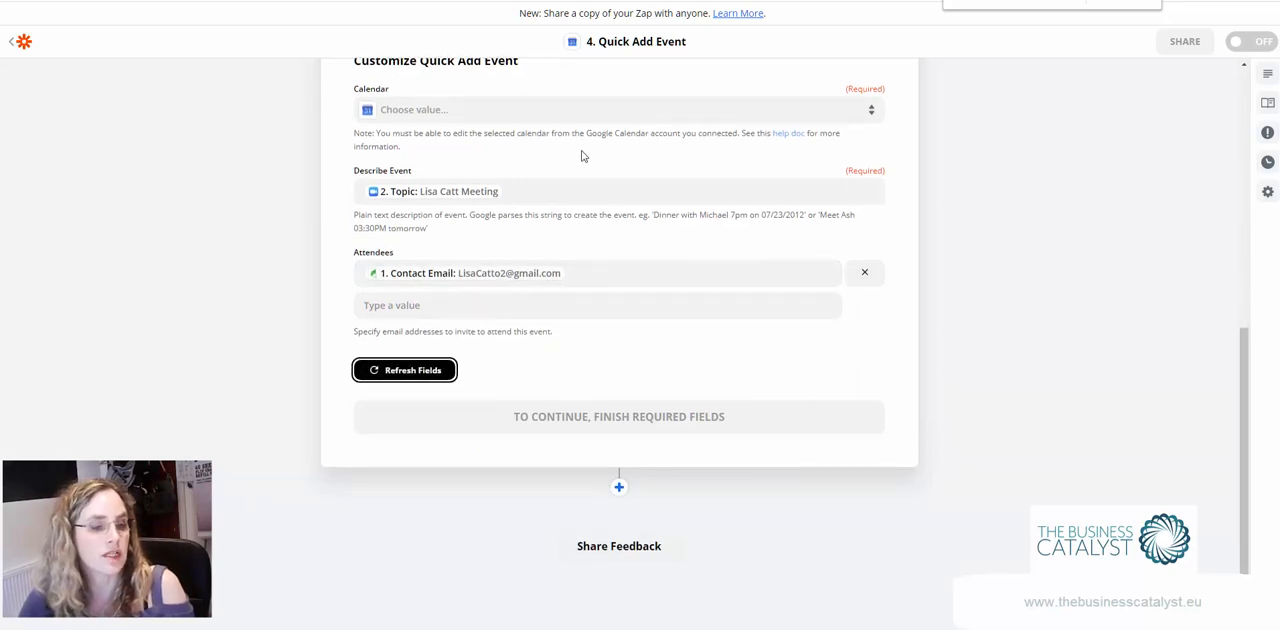
left_click(552, 192)
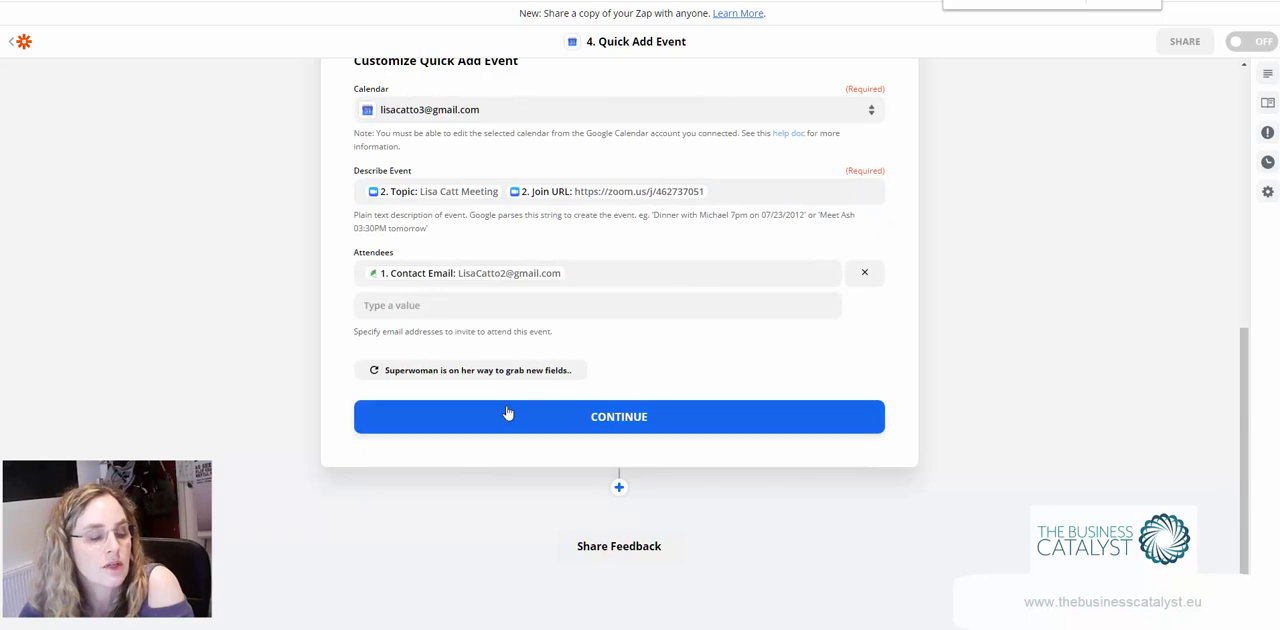
left_click(618, 416)
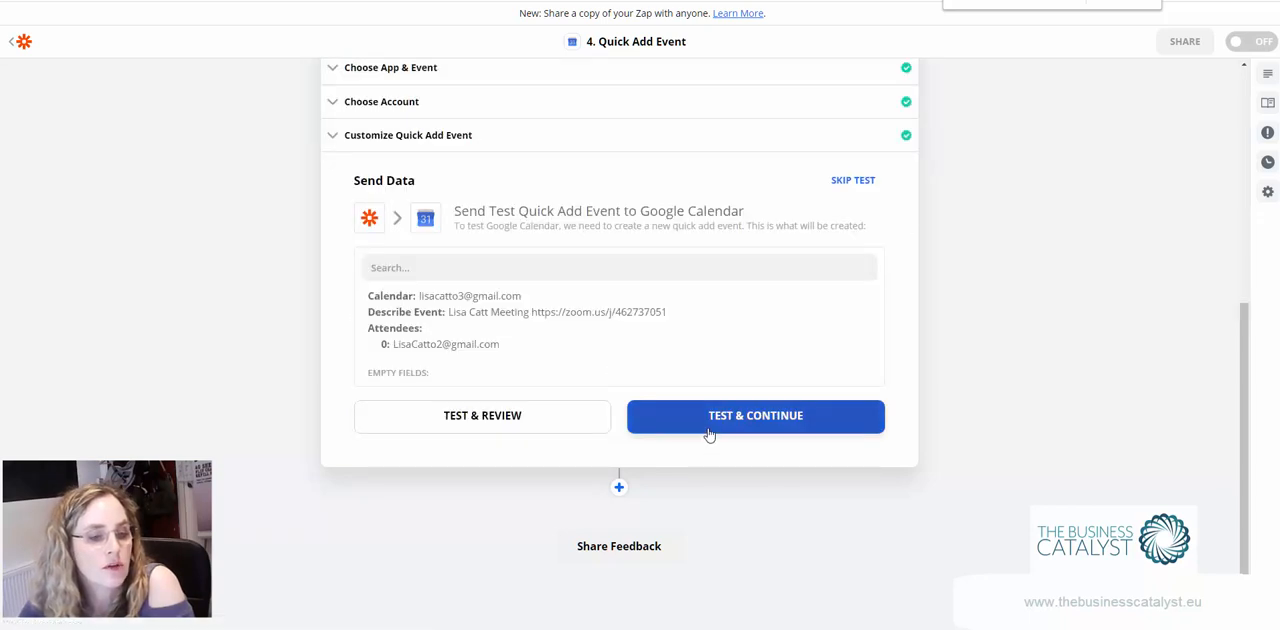
Send a test Quick Add Event to Google Calendar so the step passes.
left_click(756, 416)
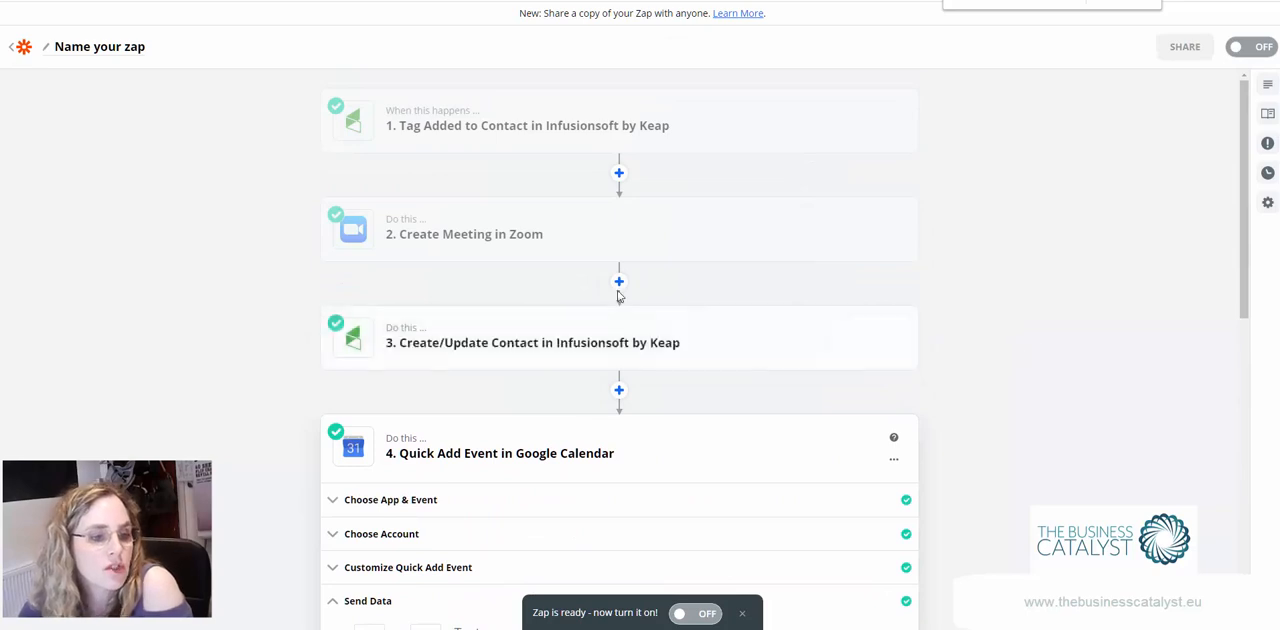
mouse_move(532, 342)
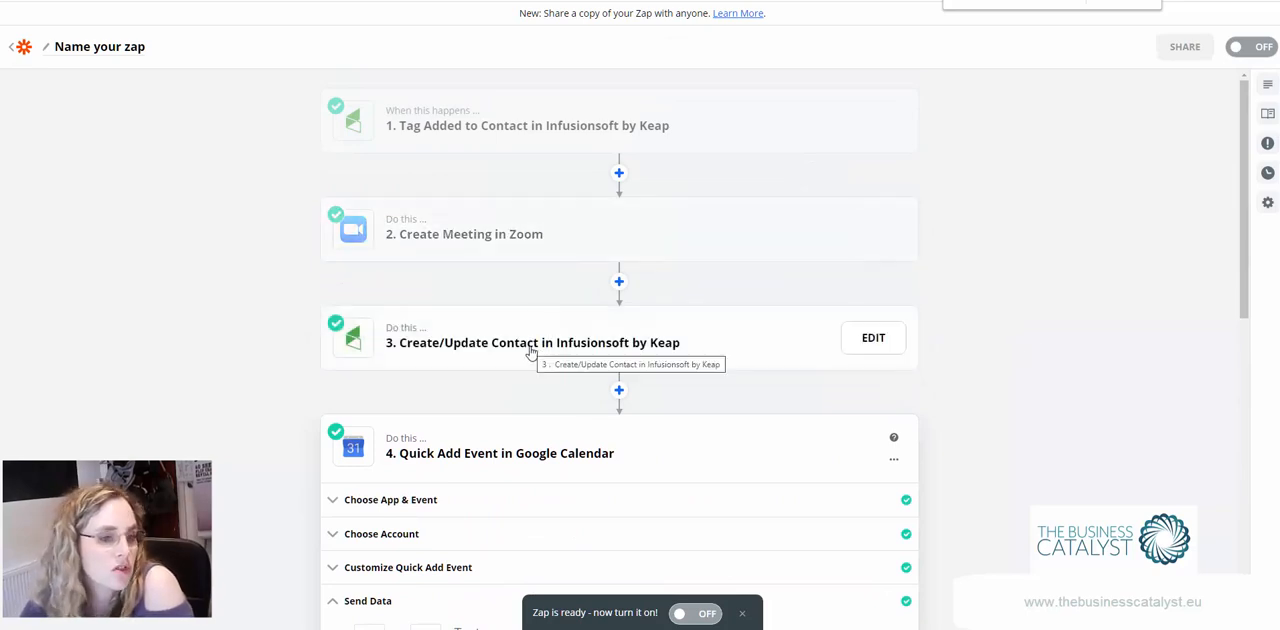
mouse_move(516, 332)
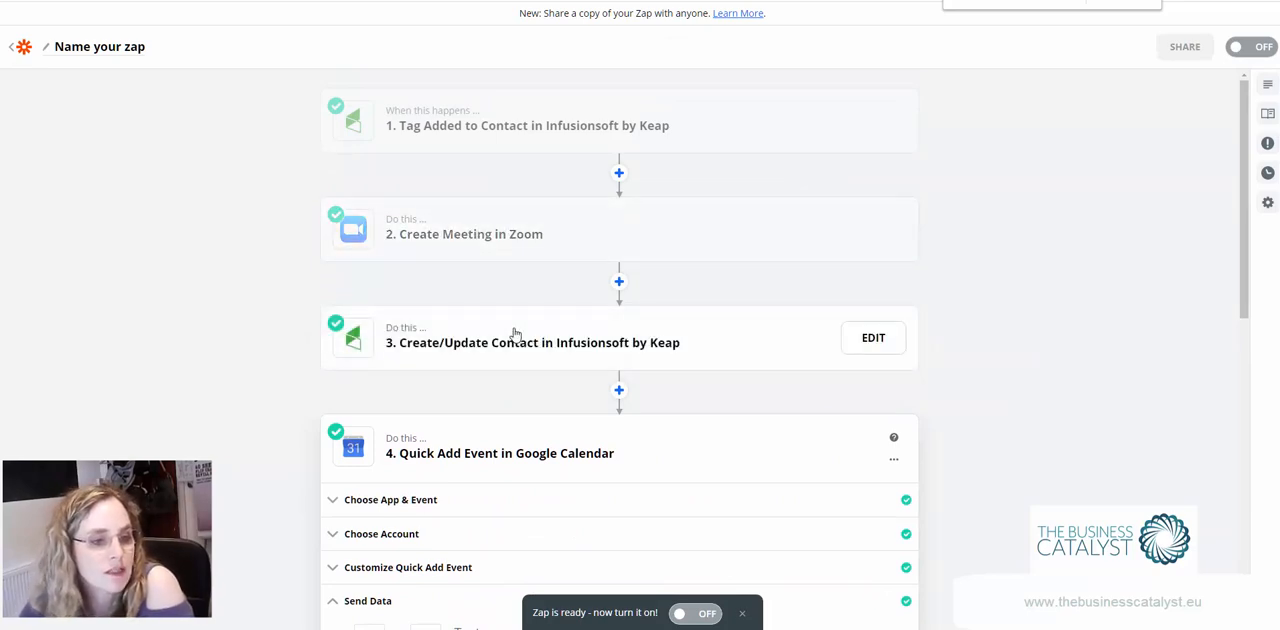
scroll("down", 3)
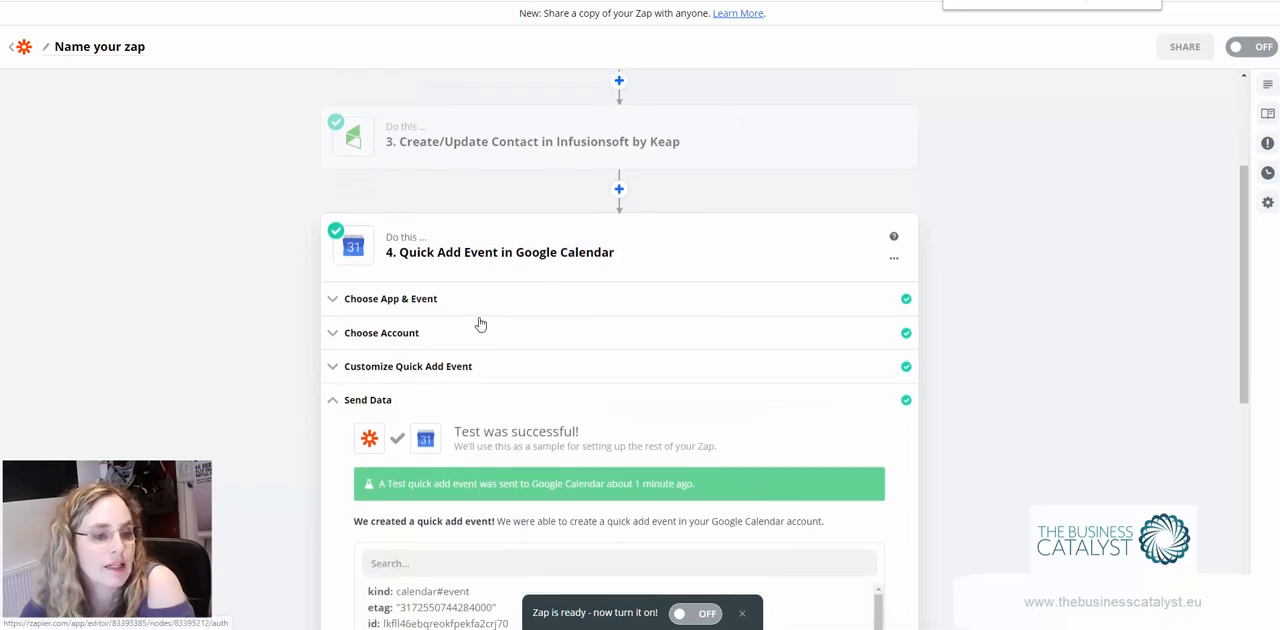
mouse_move(1252, 300)
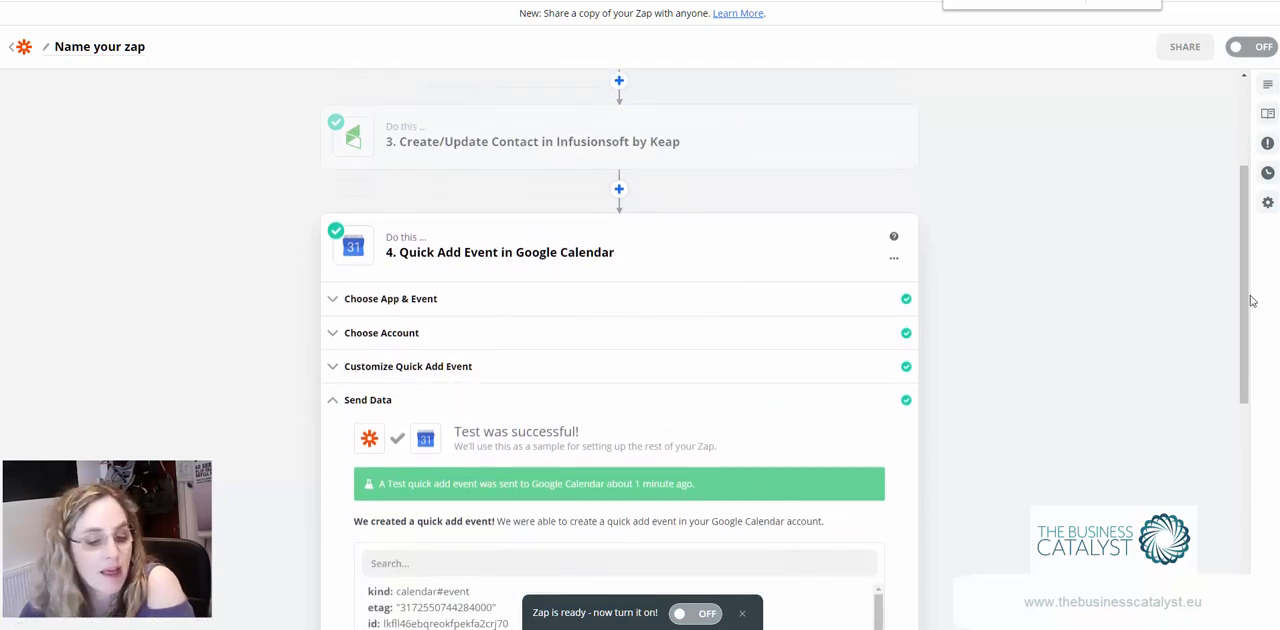